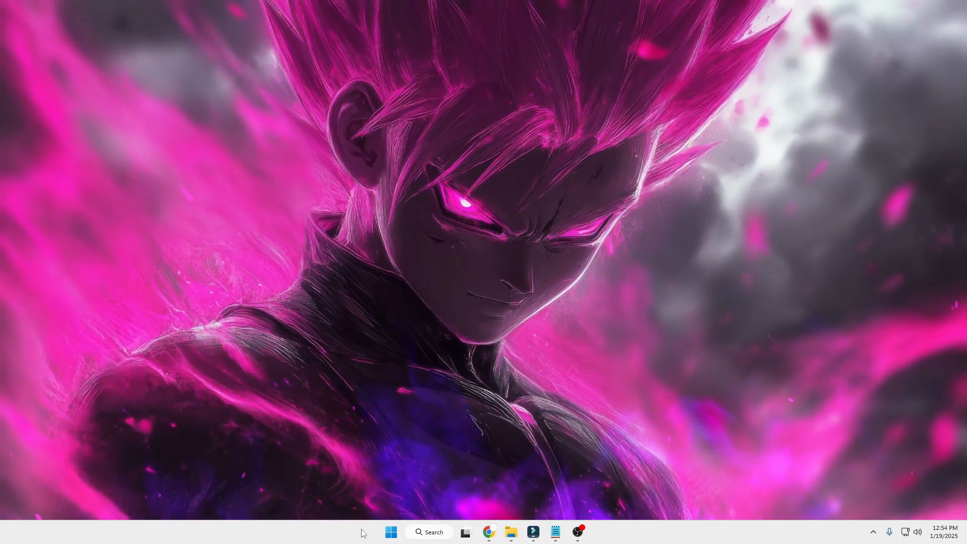
Launch Task Manager from the taskbar and show the Memory performance graph (16 GB, 72% in use).
{"action": "right_click", "coordinate": [362, 532]}
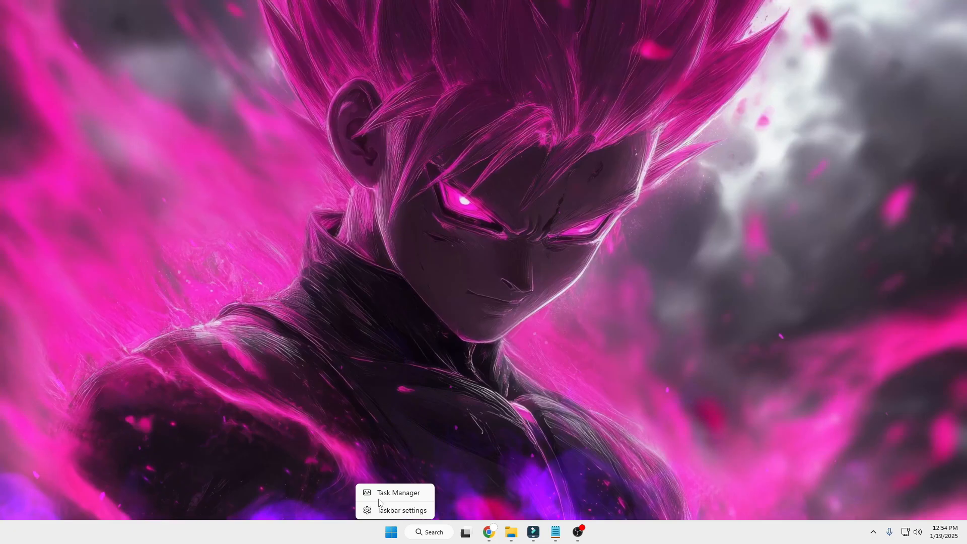
{"action": "left_click", "coordinate": [398, 492]}
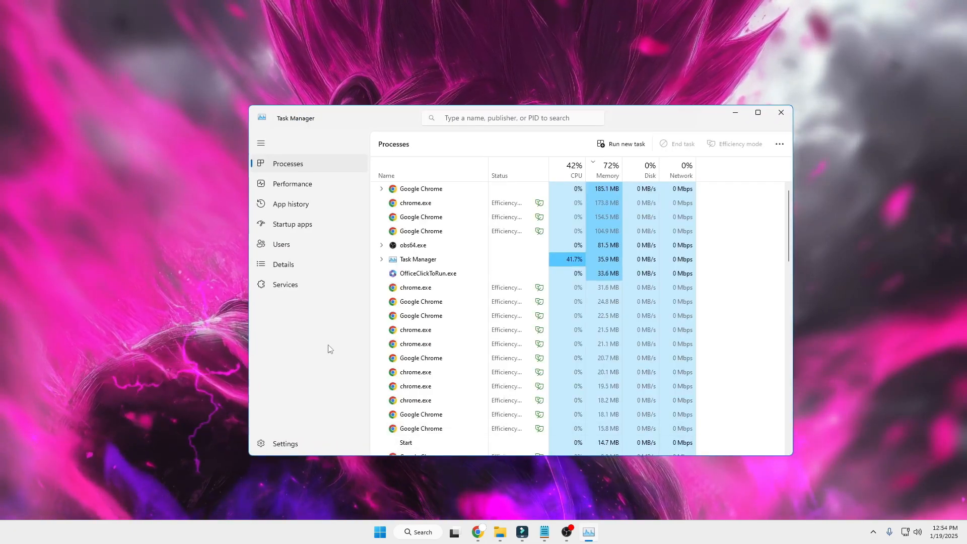
{"action": "left_click", "coordinate": [757, 112]}
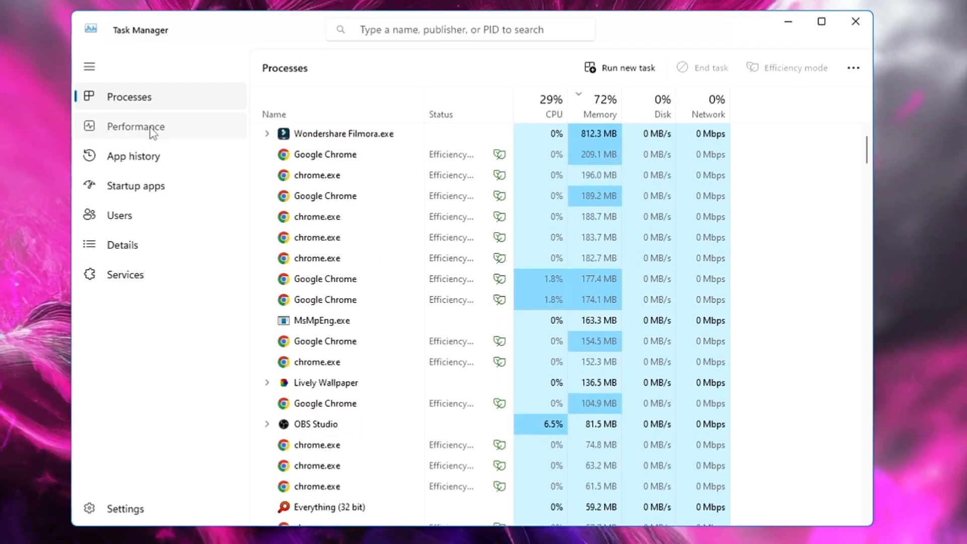
{"action": "left_click", "coordinate": [135, 127]}
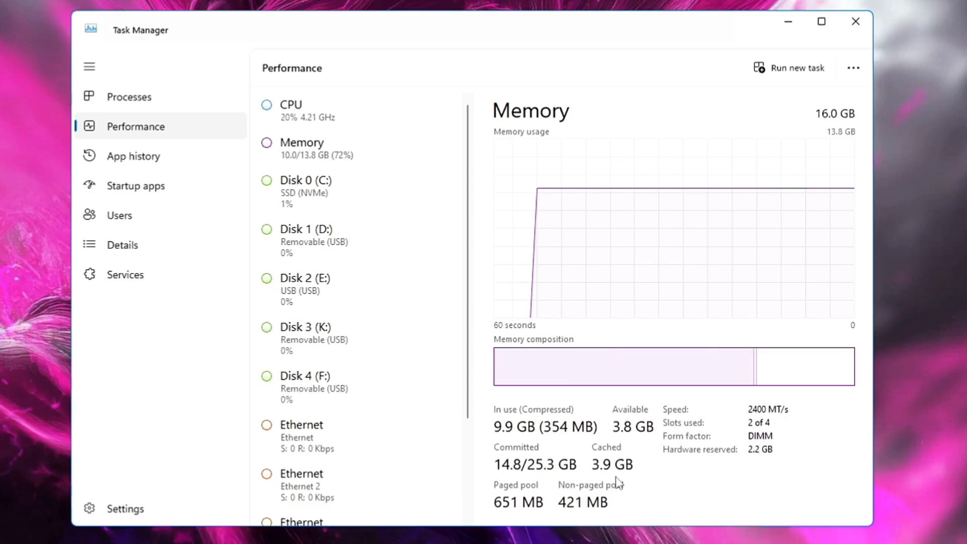
Download the RAMMap v1.61 zip from its Microsoft Learn page.
{"action": "left_click", "coordinate": [820, 22]}
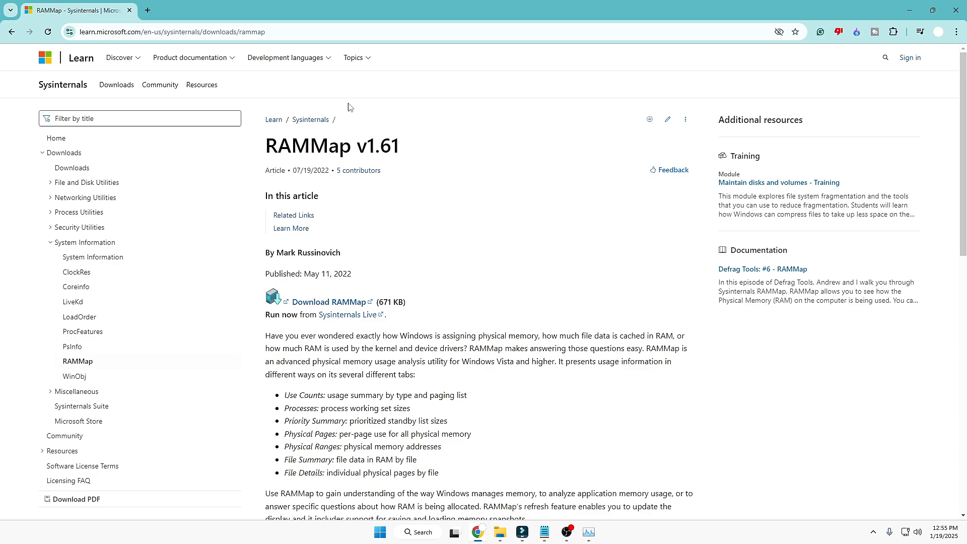
{"action": "mouse_move", "coordinate": [247, 91]}
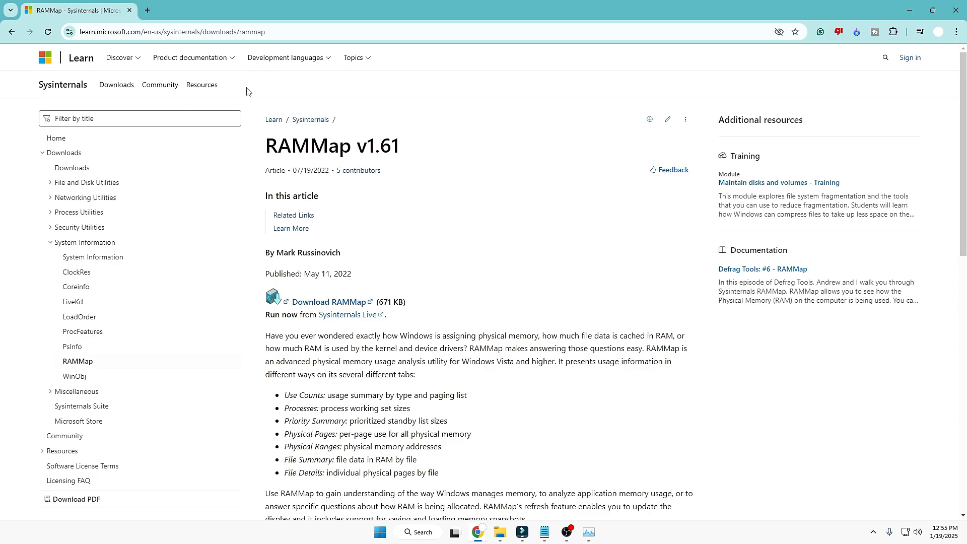
{"action": "mouse_move", "coordinate": [286, 122]}
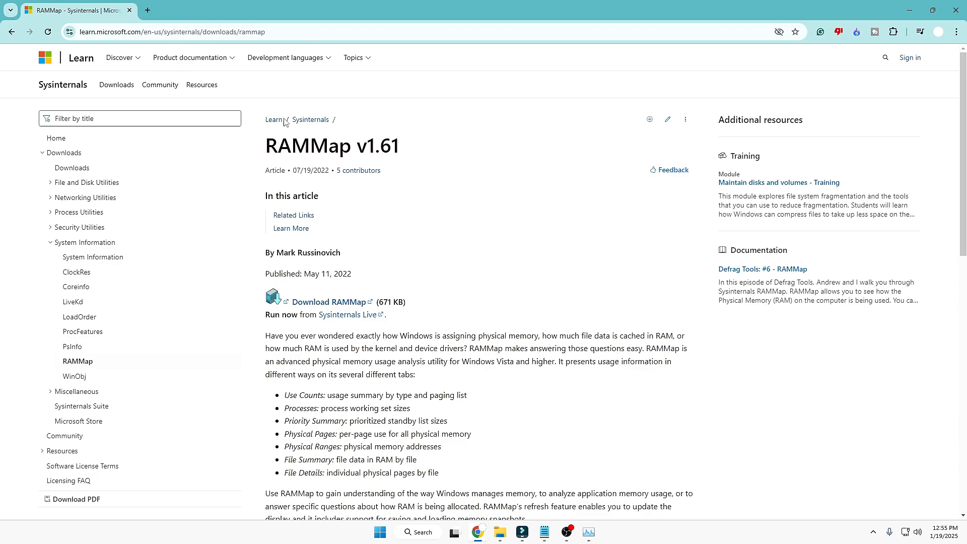
{"action": "mouse_move", "coordinate": [275, 152]}
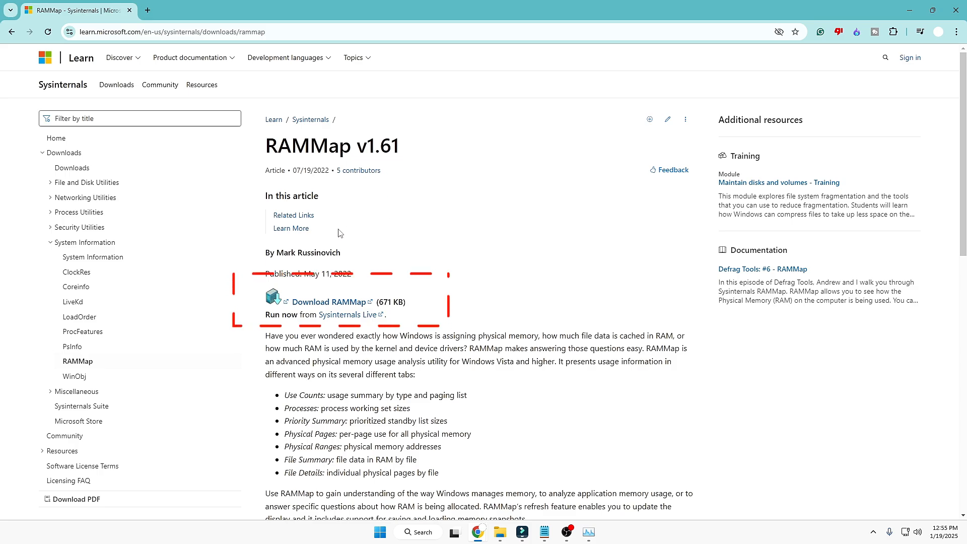
{"action": "mouse_move", "coordinate": [329, 301]}
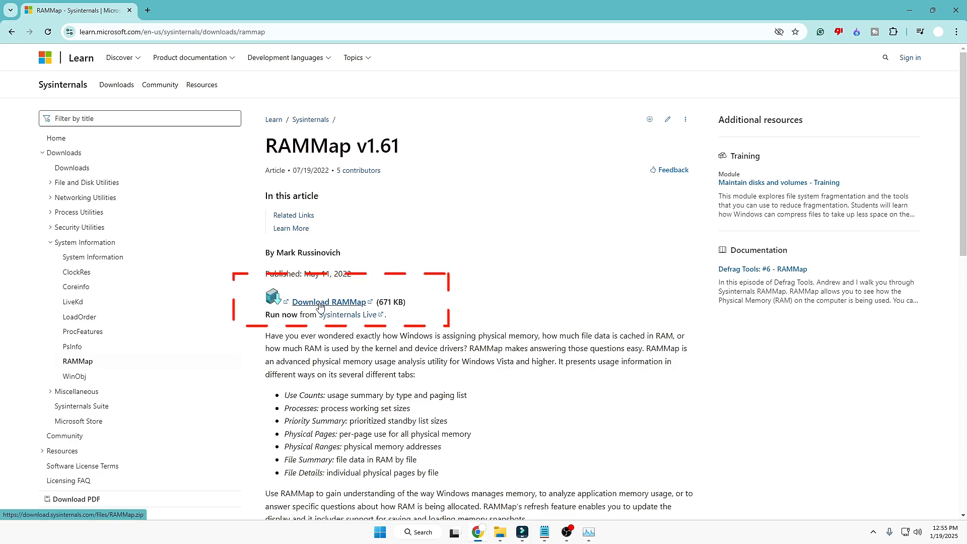
{"action": "left_click", "coordinate": [329, 302]}
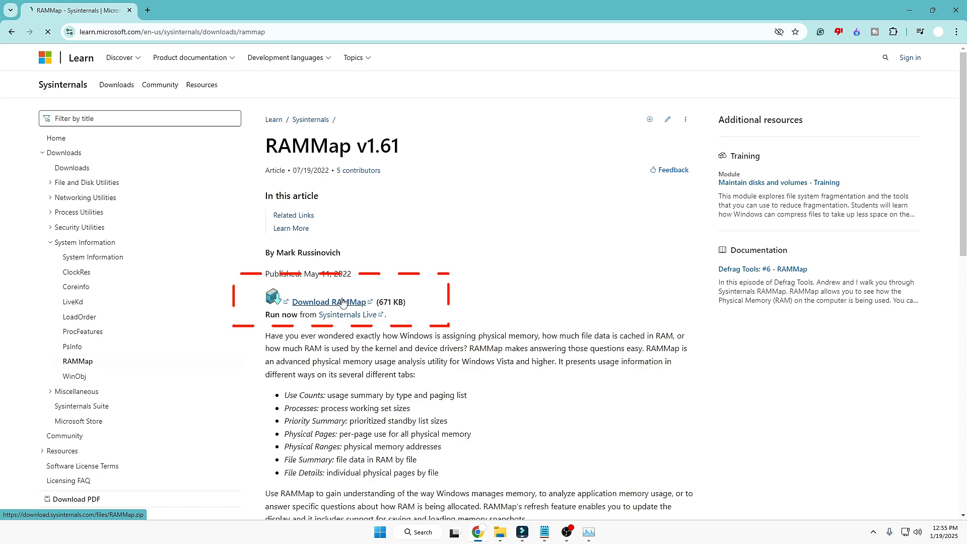
{"action": "left_click", "coordinate": [327, 301]}
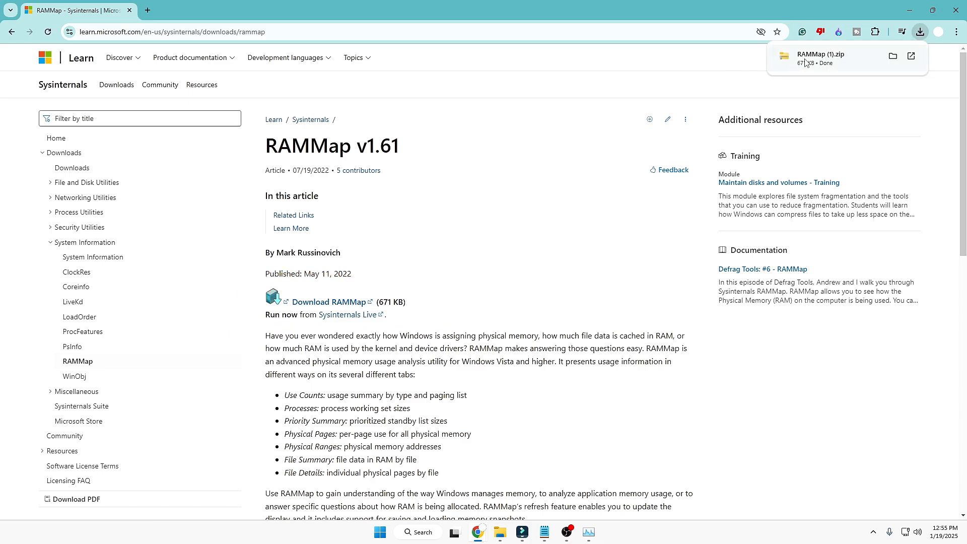
{"action": "mouse_move", "coordinate": [893, 57]}
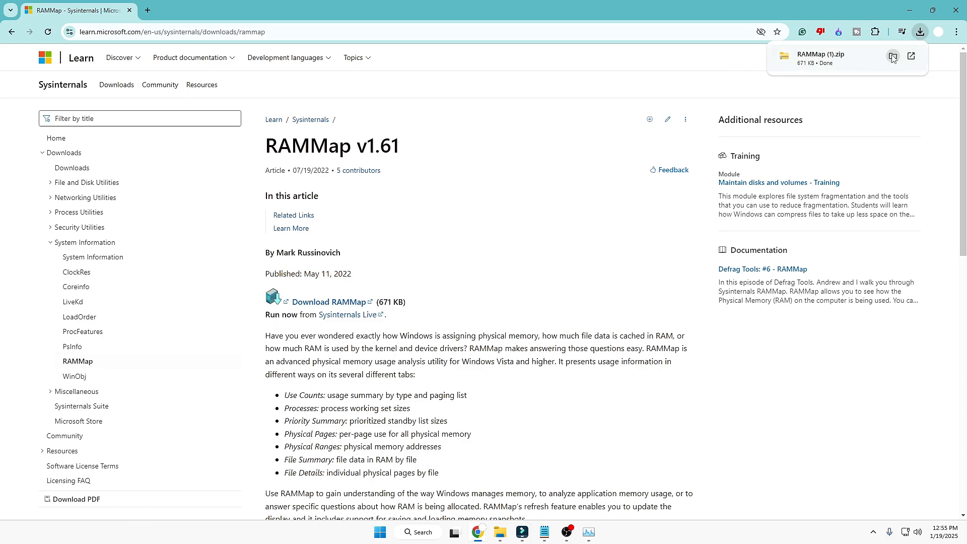
Extract RAMMap (1).zip into its suggested folder, showing RAMMap.exe, RAMMap64.exe, RAMMap64a.exe and Eula.txt.
{"action": "left_click", "coordinate": [893, 57]}
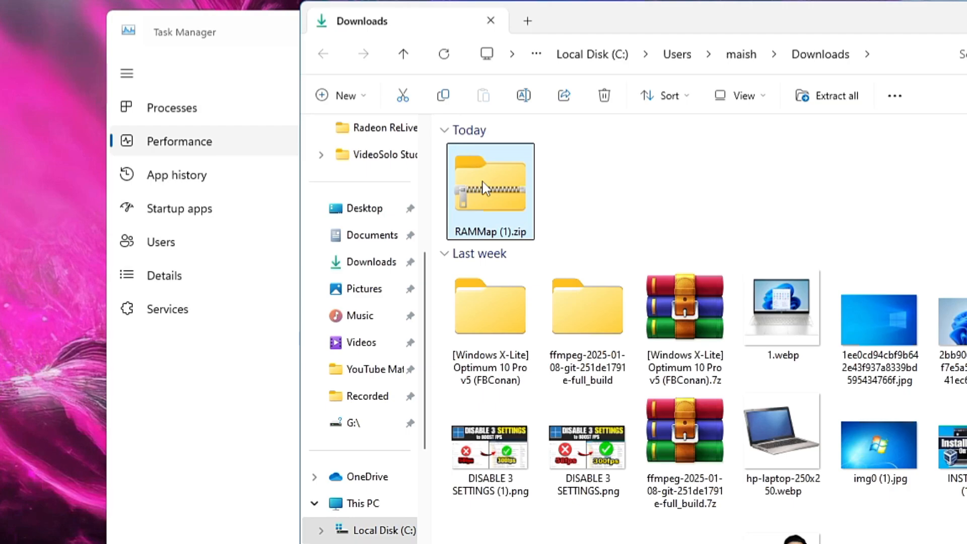
{"action": "right_click", "coordinate": [489, 191]}
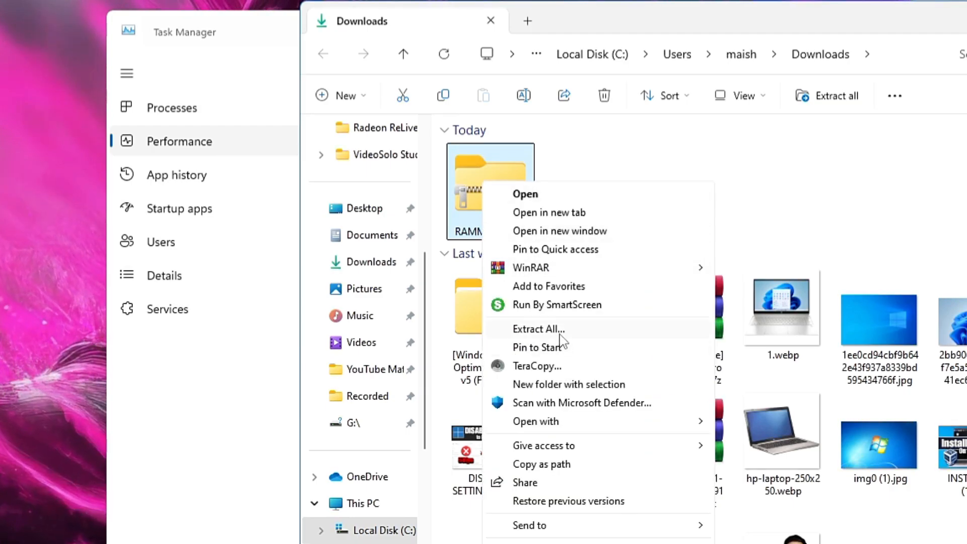
{"action": "left_click", "coordinate": [538, 328]}
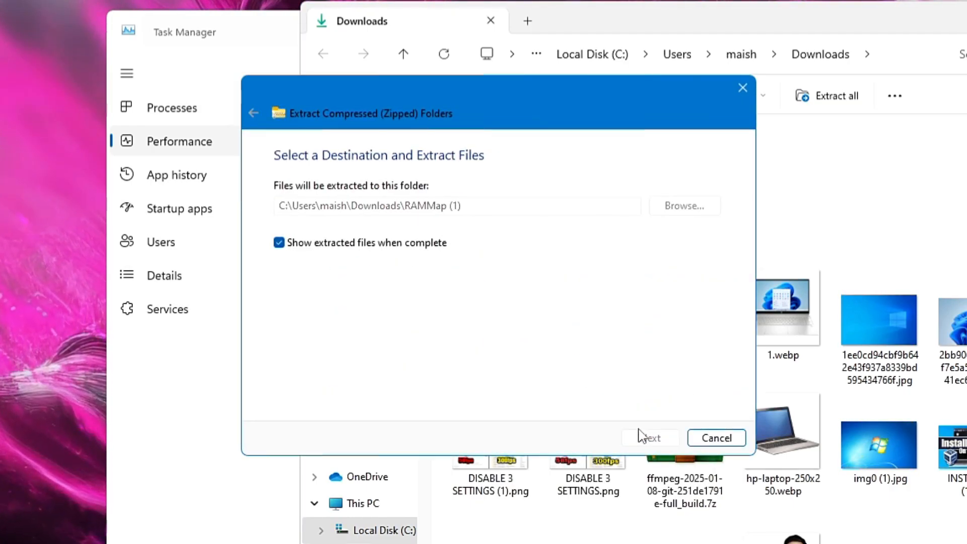
{"action": "left_click", "coordinate": [648, 438]}
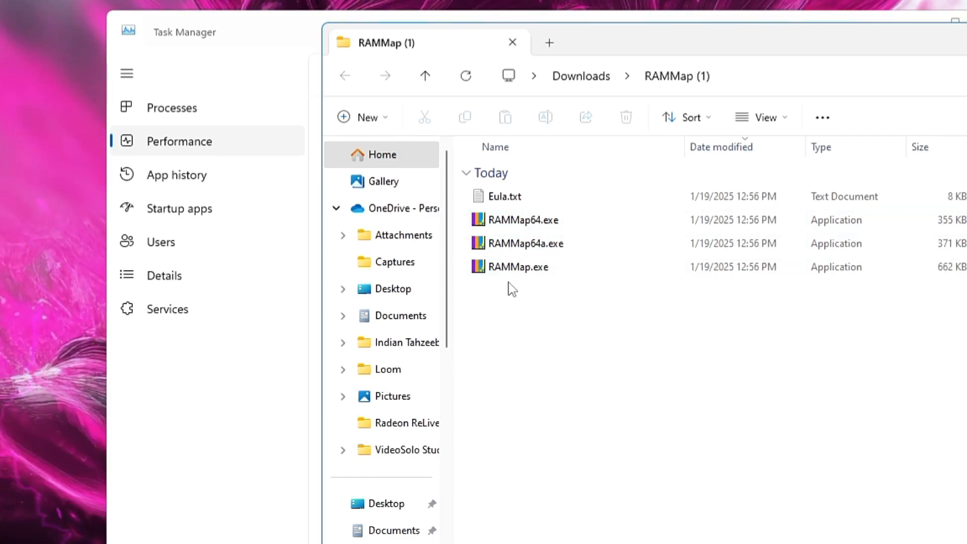
Run RAMMap64.exe from the extracted folder as administrator.
{"action": "left_click", "coordinate": [522, 220]}
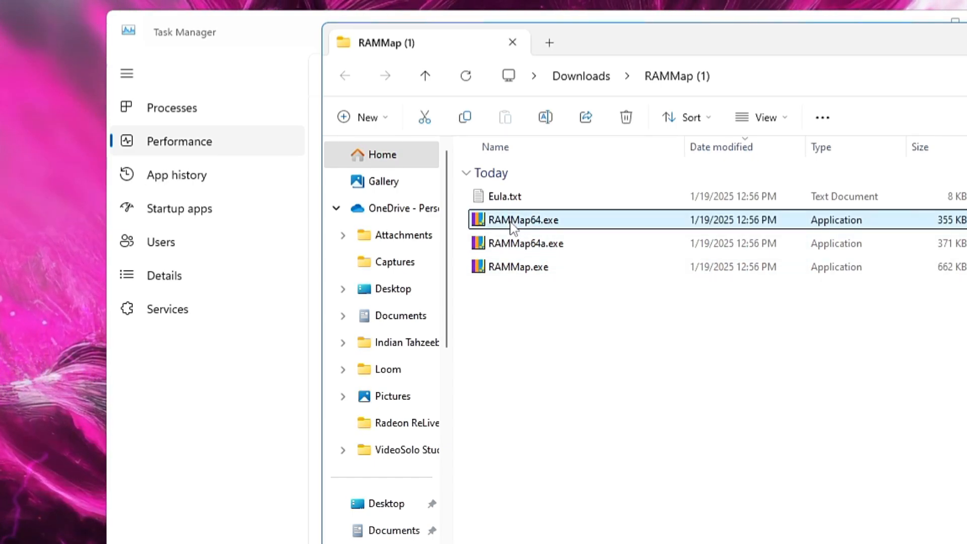
{"action": "mouse_move", "coordinate": [924, 225]}
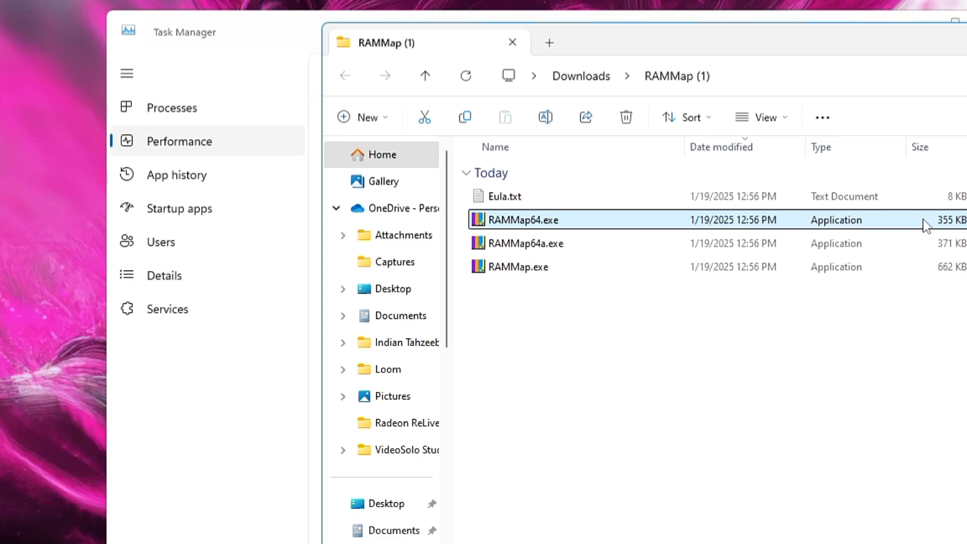
{"action": "mouse_move", "coordinate": [541, 213]}
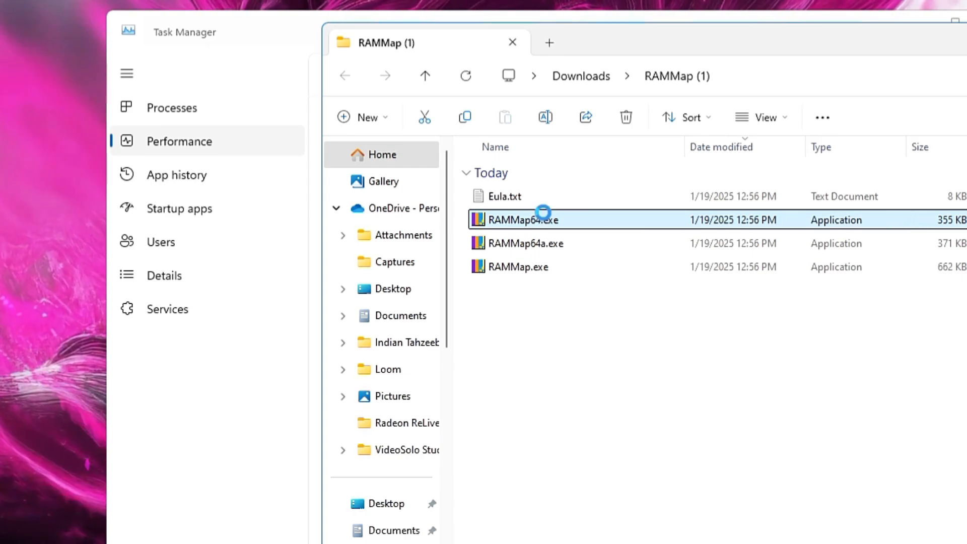
{"action": "right_click", "coordinate": [522, 220]}
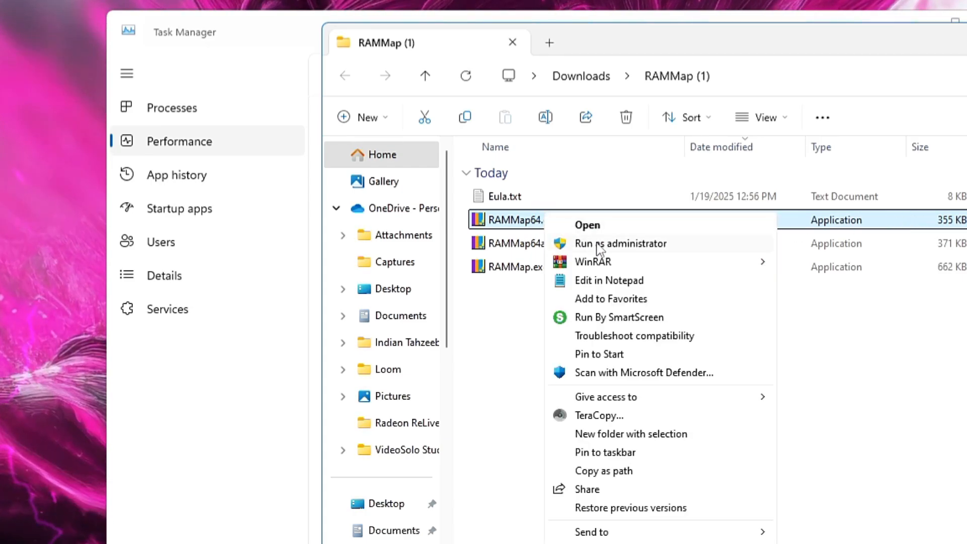
{"action": "left_click", "coordinate": [620, 243]}
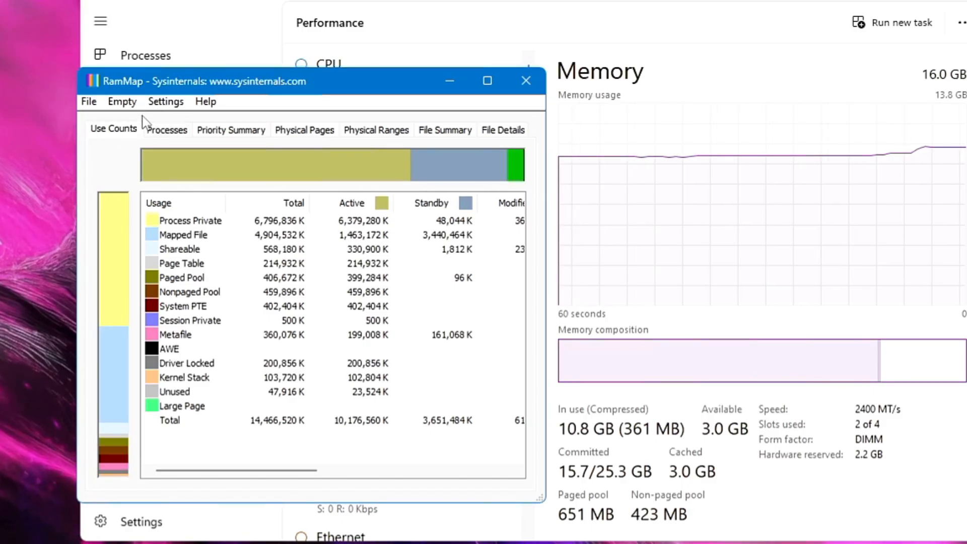
{"action": "mouse_move", "coordinate": [166, 164]}
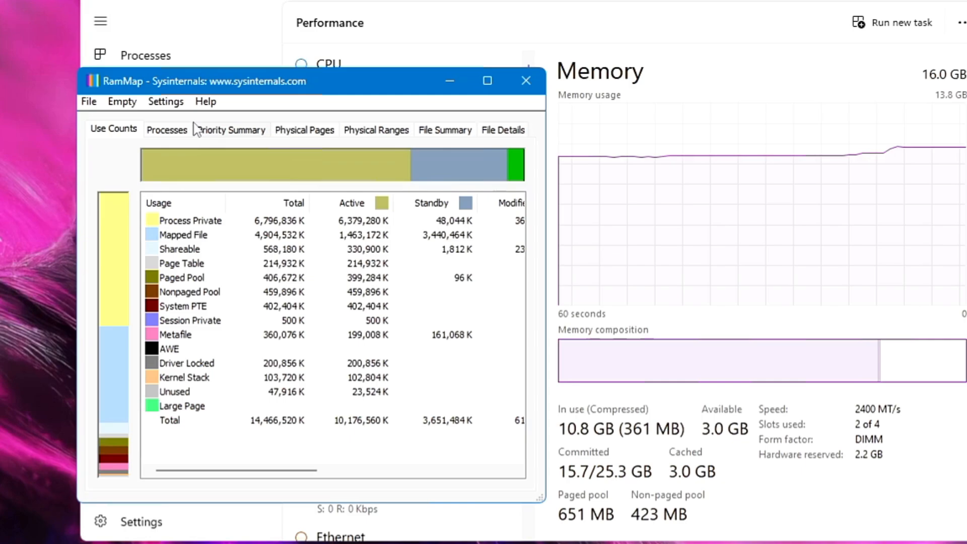
{"action": "mouse_move", "coordinate": [233, 179]}
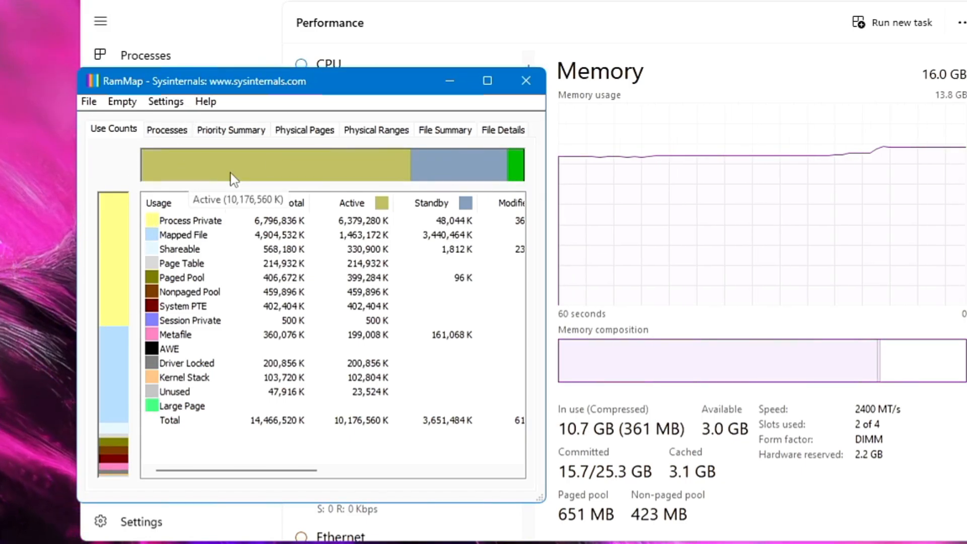
{"action": "mouse_move", "coordinate": [659, 421]}
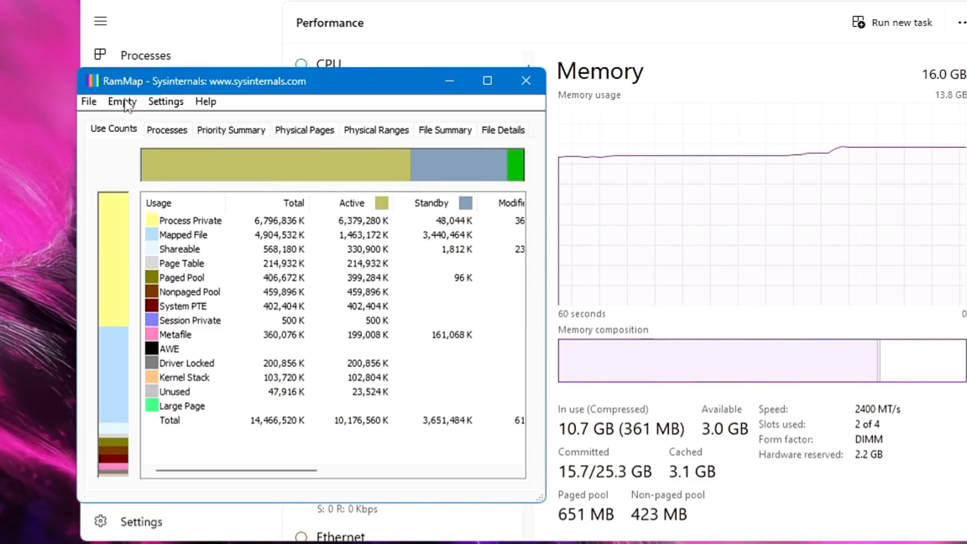
Use RAMMap's Empty Standby List command, dropping Task Manager's cached memory from 3.1 GB to 155 MB.
{"action": "left_click", "coordinate": [121, 101]}
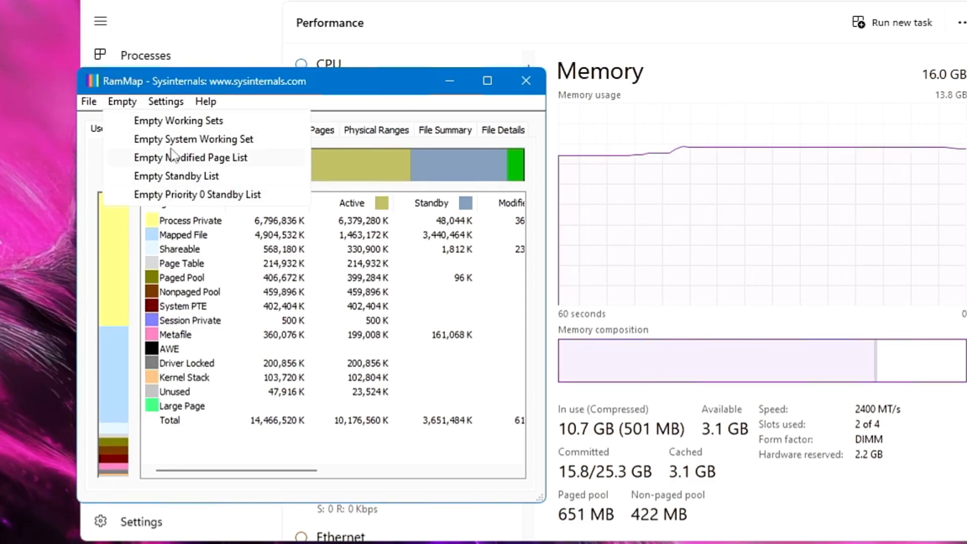
{"action": "mouse_move", "coordinate": [176, 176]}
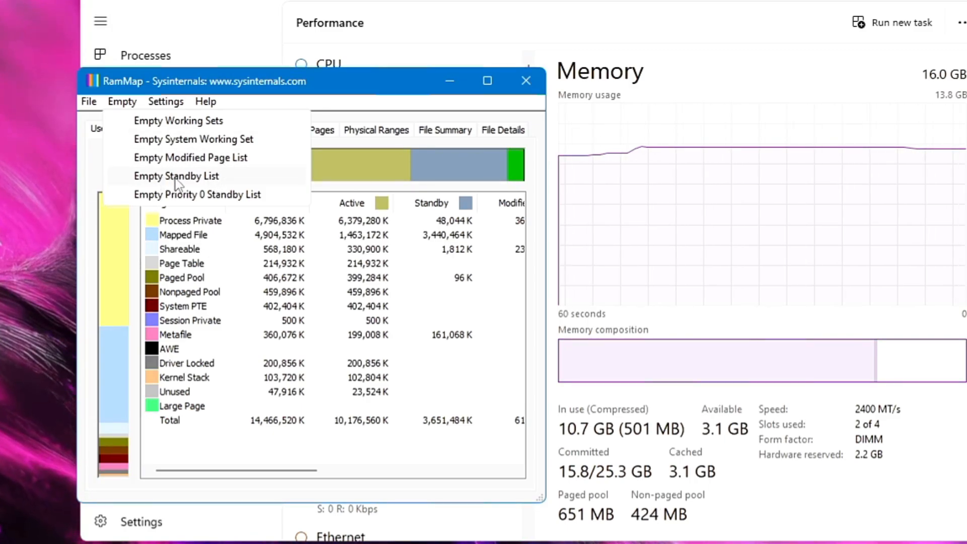
{"action": "mouse_move", "coordinate": [687, 345]}
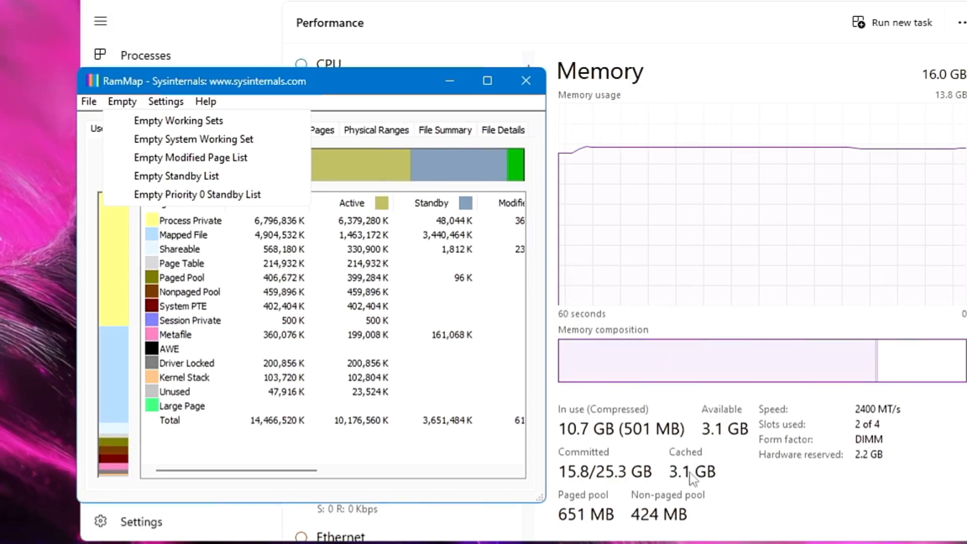
{"action": "mouse_move", "coordinate": [176, 176]}
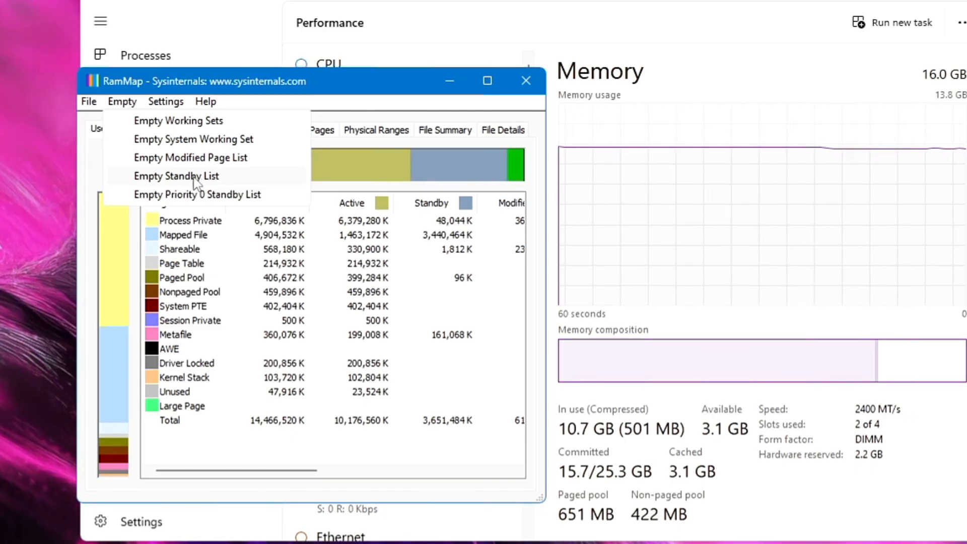
{"action": "left_click", "coordinate": [176, 176]}
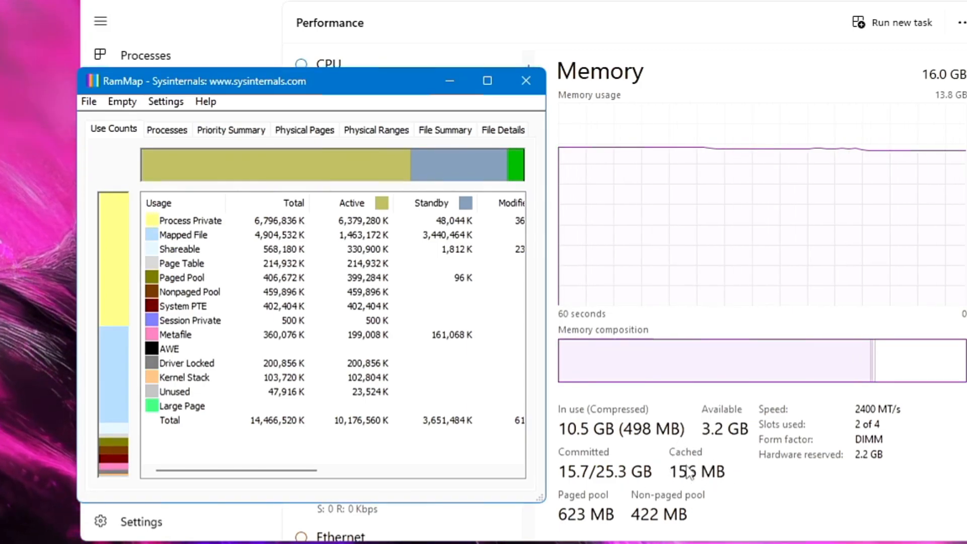
{"action": "mouse_move", "coordinate": [708, 467]}
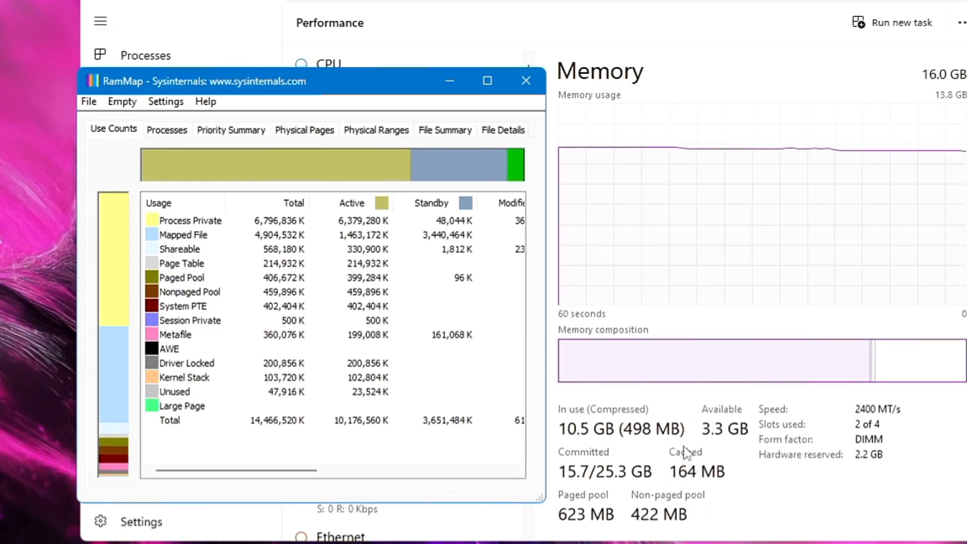
{"action": "mouse_move", "coordinate": [401, 167]}
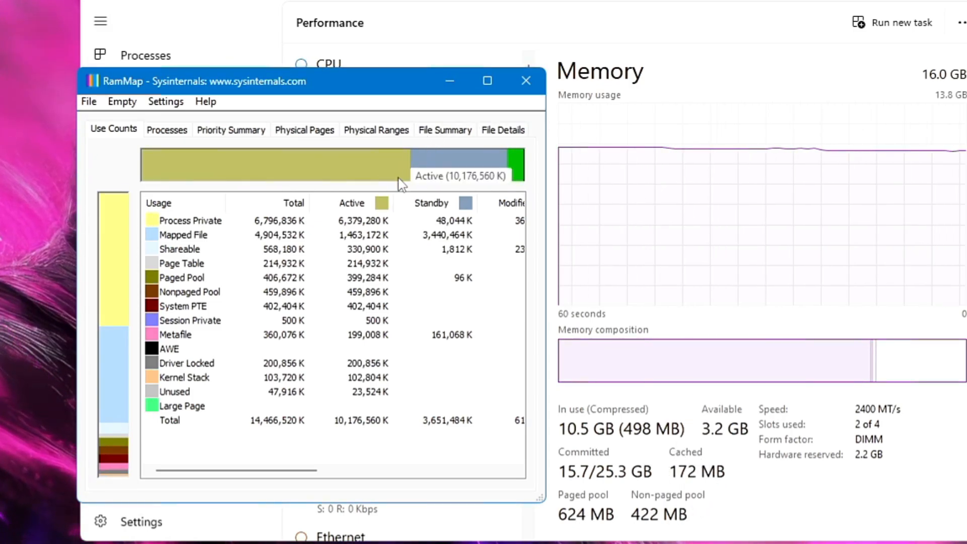
{"action": "mouse_move", "coordinate": [399, 185]}
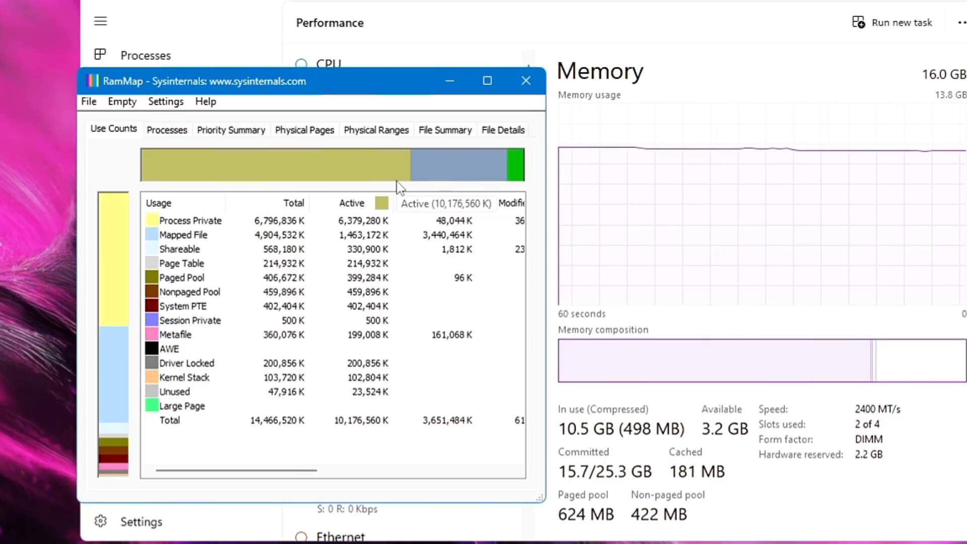
{"action": "mouse_move", "coordinate": [330, 338]}
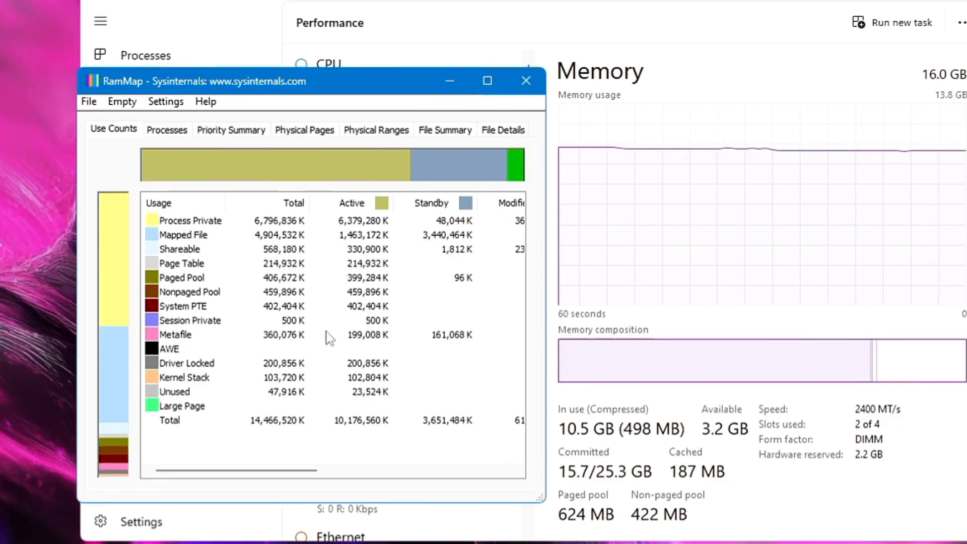
{"action": "mouse_move", "coordinate": [490, 381]}
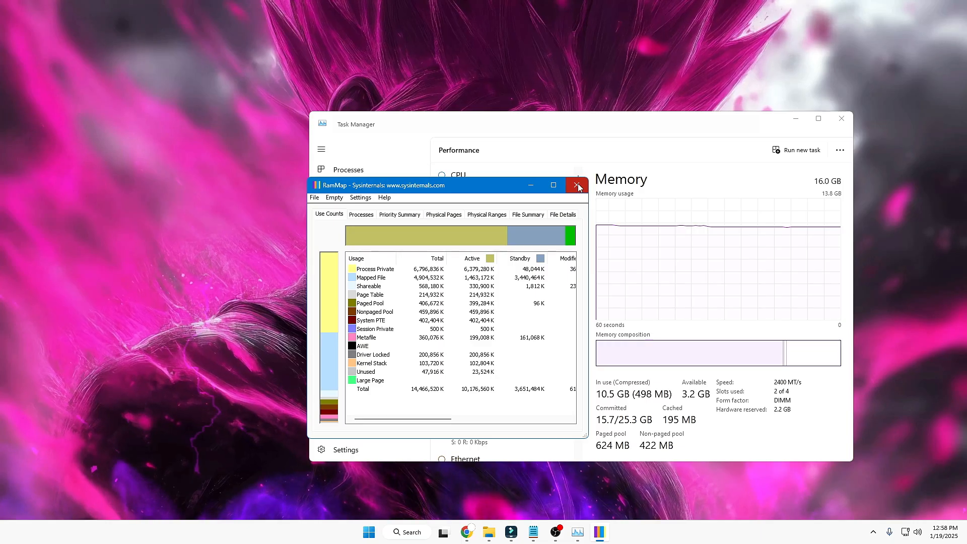
{"action": "mouse_move", "coordinate": [577, 186]}
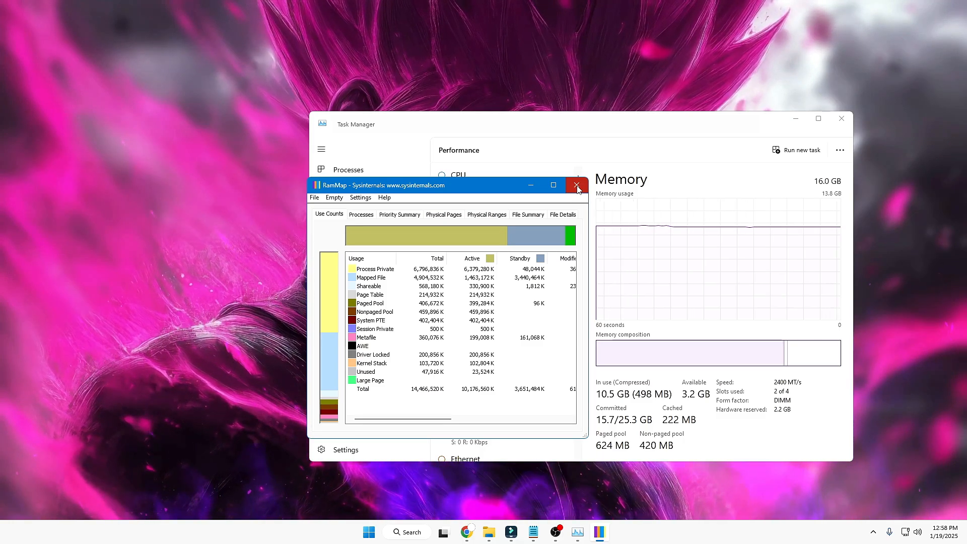
Close RAMMap and download EmptyStandbyList.exe from the archived wj32 page.
{"action": "left_click", "coordinate": [577, 184]}
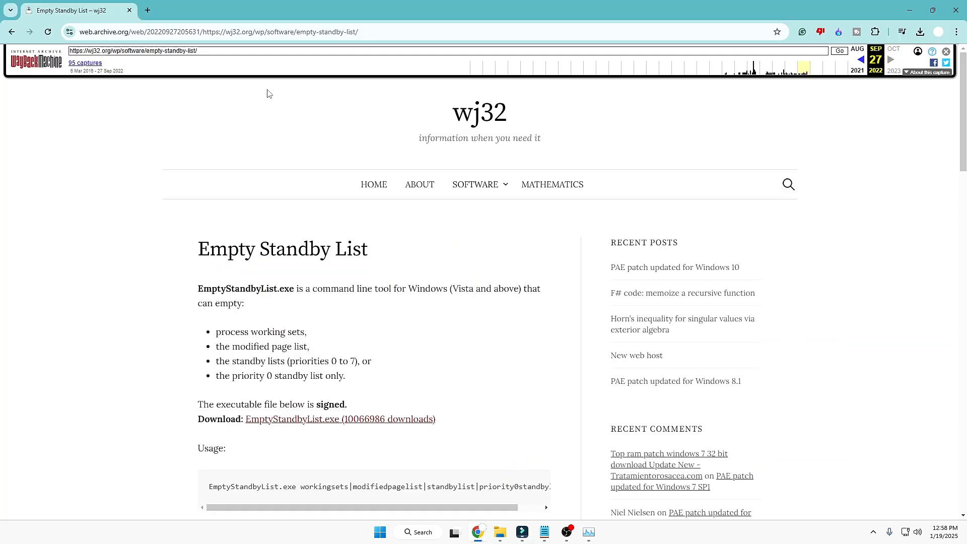
{"action": "scroll", "scroll_direction": "down", "scroll_amount": 3}
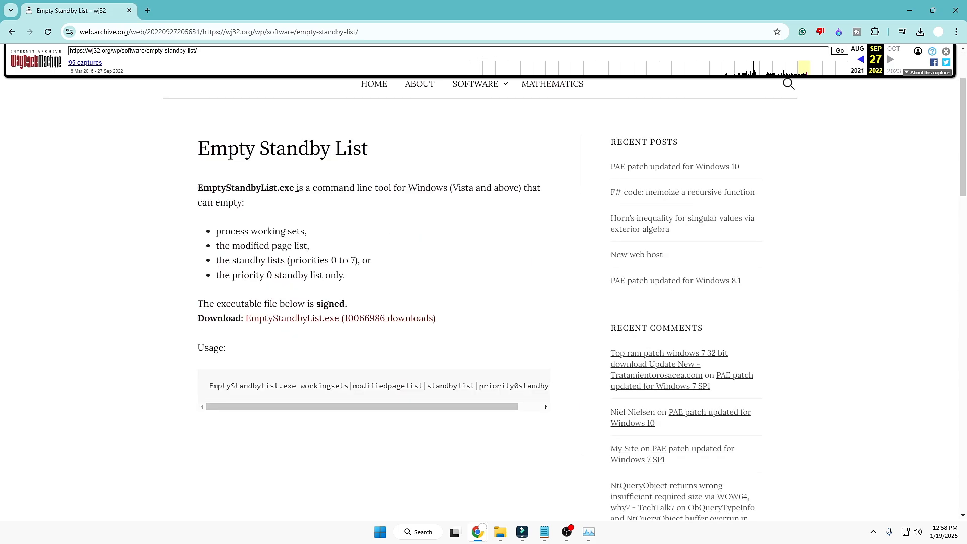
{"action": "mouse_move", "coordinate": [275, 324]}
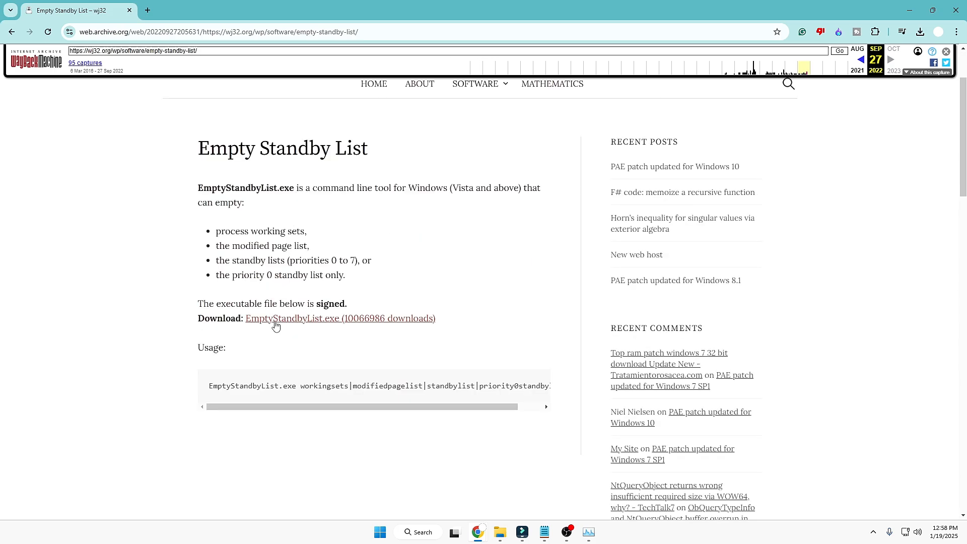
{"action": "mouse_move", "coordinate": [323, 325]}
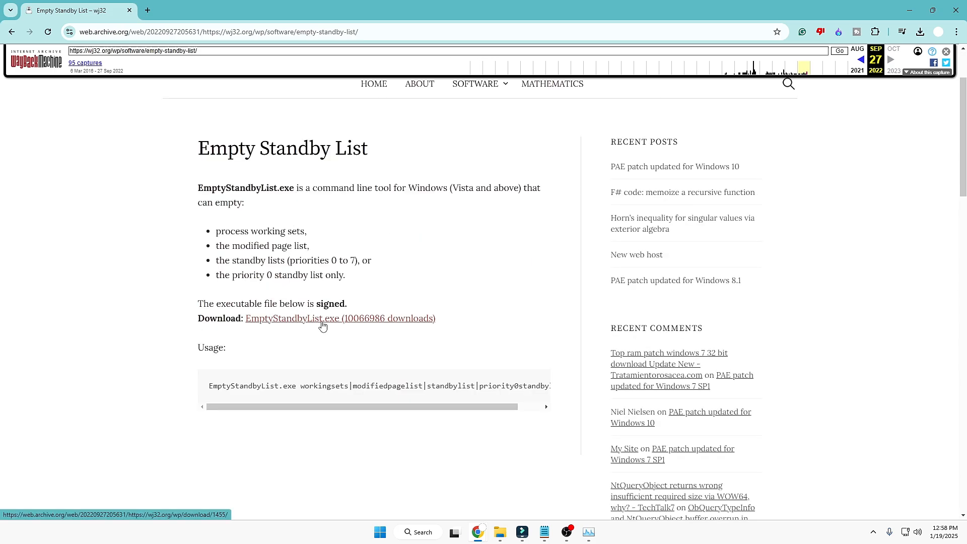
{"action": "left_click", "coordinate": [340, 319]}
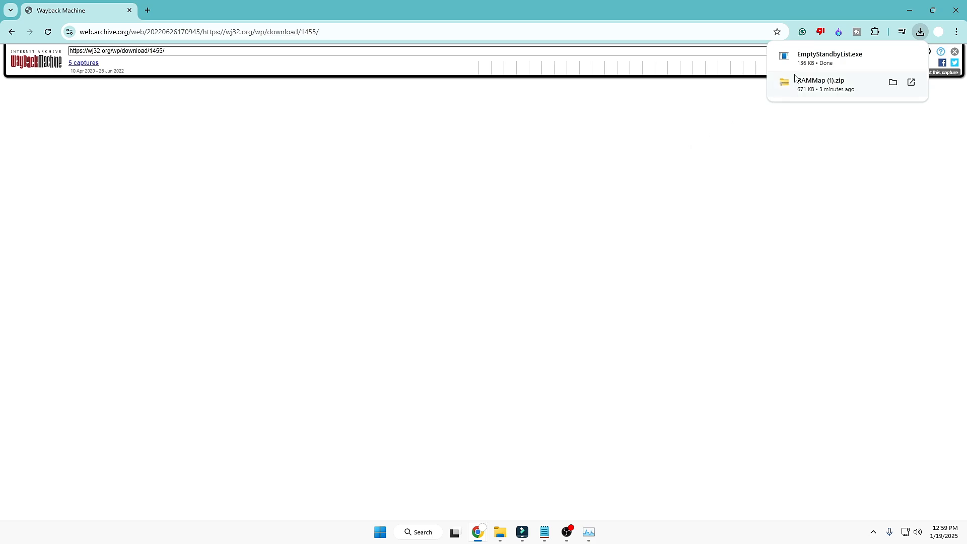
{"action": "mouse_move", "coordinate": [829, 58]}
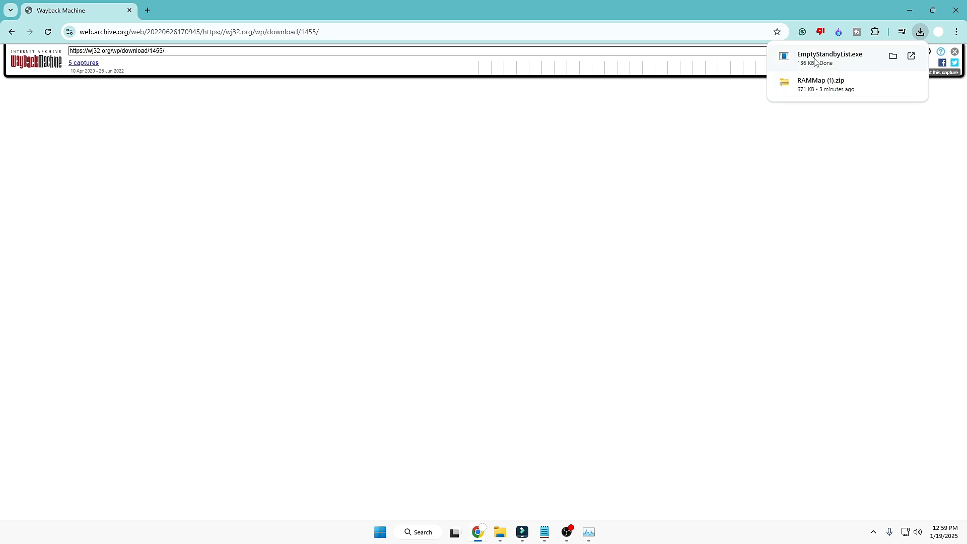
{"action": "mouse_move", "coordinate": [910, 10]}
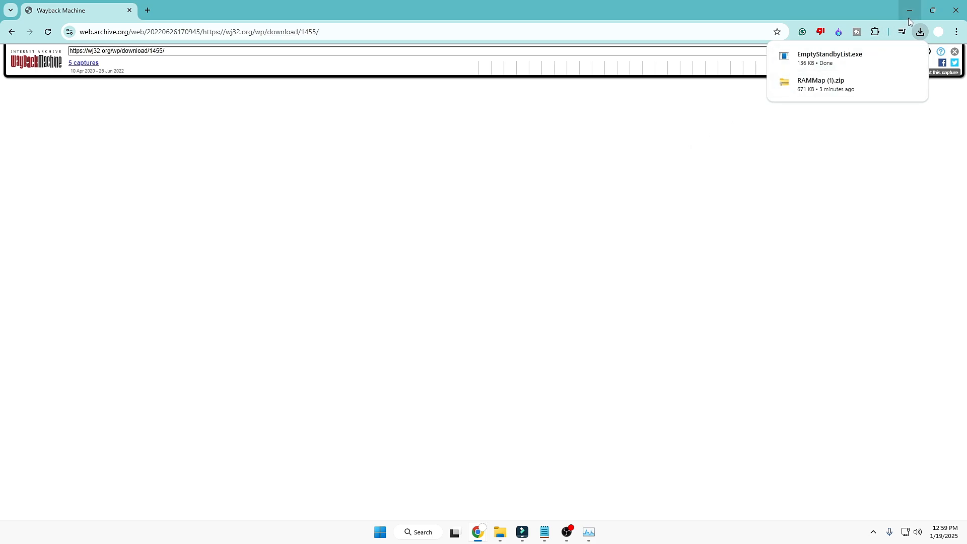
Minimize Chrome, start a new Task Scheduler task and name it 'RAM Cache Cleaner'.
{"action": "left_click", "coordinate": [418, 531]}
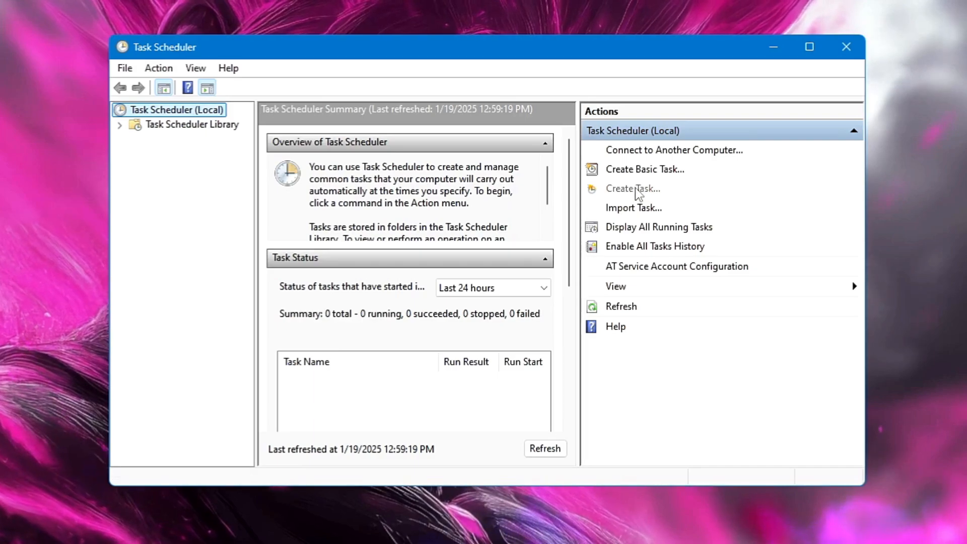
{"action": "left_click", "coordinate": [632, 189]}
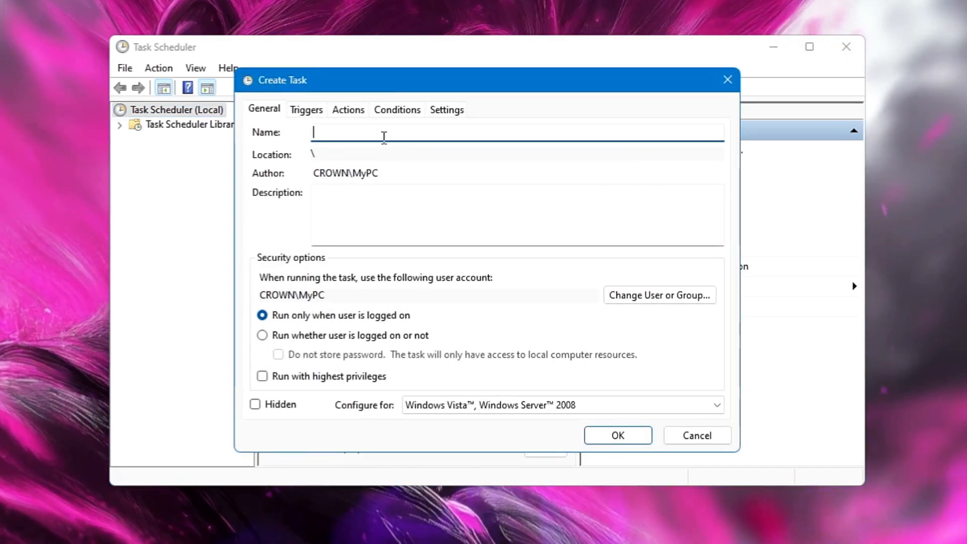
{"action": "mouse_move", "coordinate": [351, 168]}
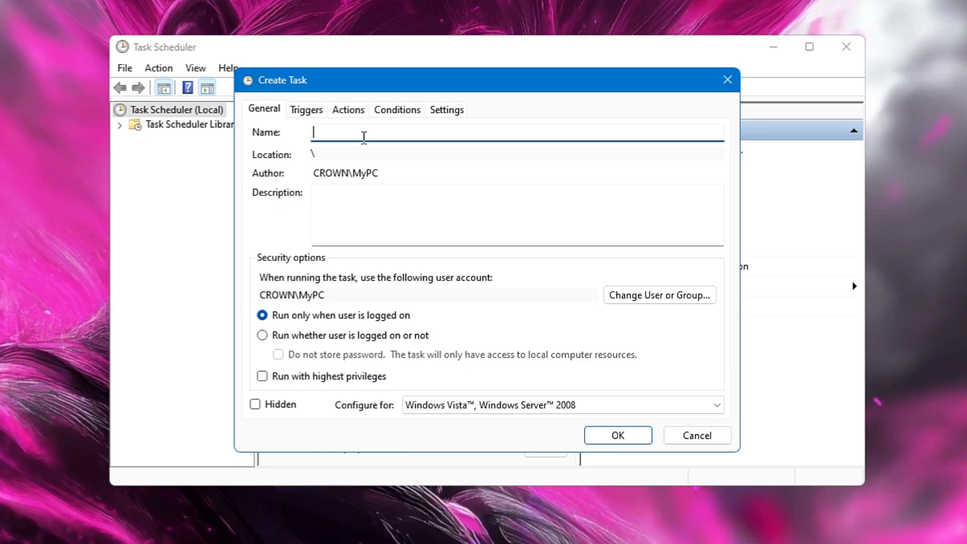
{"action": "type", "text": "RAM"}
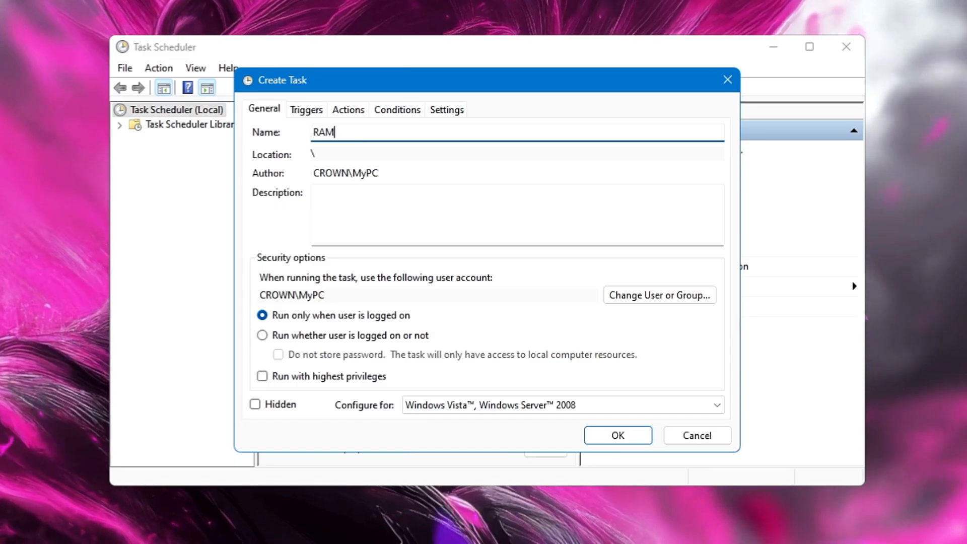
{"action": "type", "text": "Cache"}
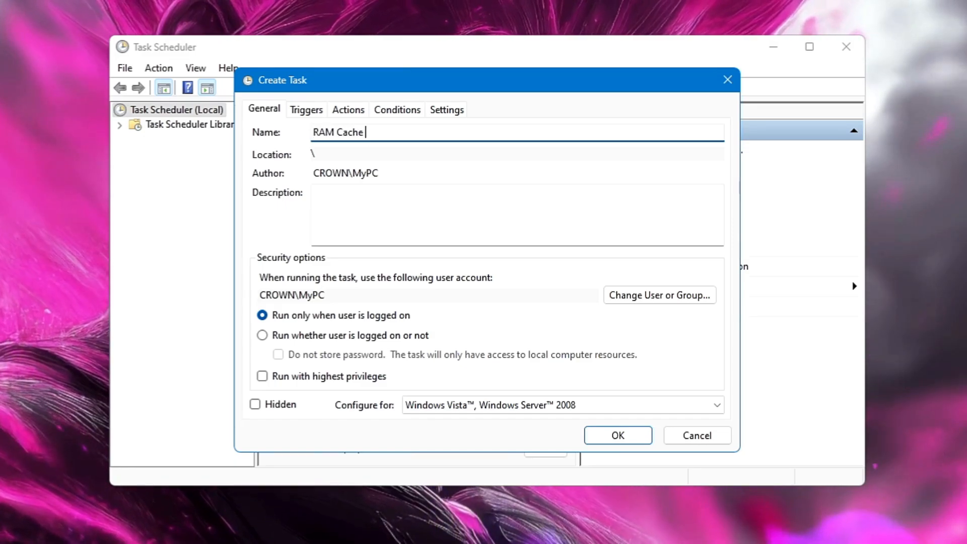
{"action": "type", "text": "Cleaner"}
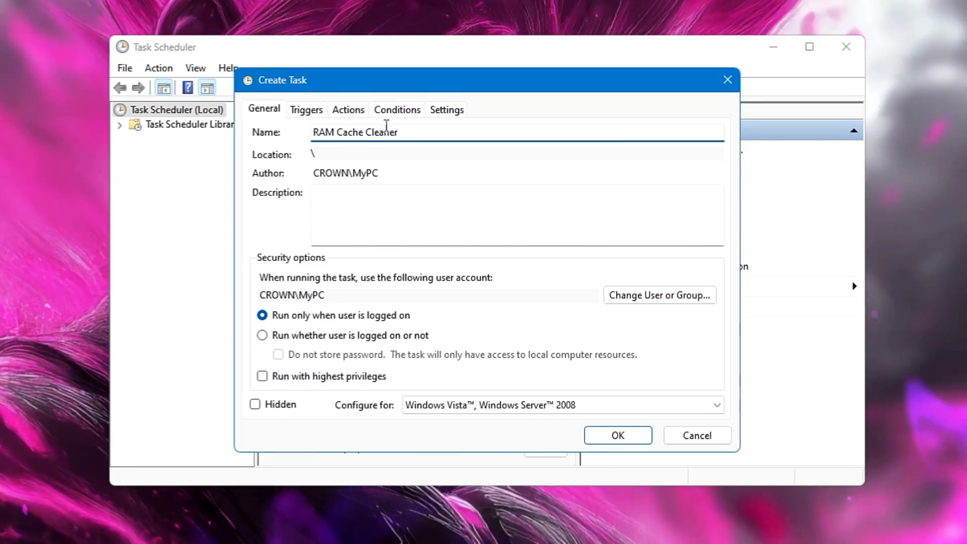
{"action": "mouse_move", "coordinate": [626, 306]}
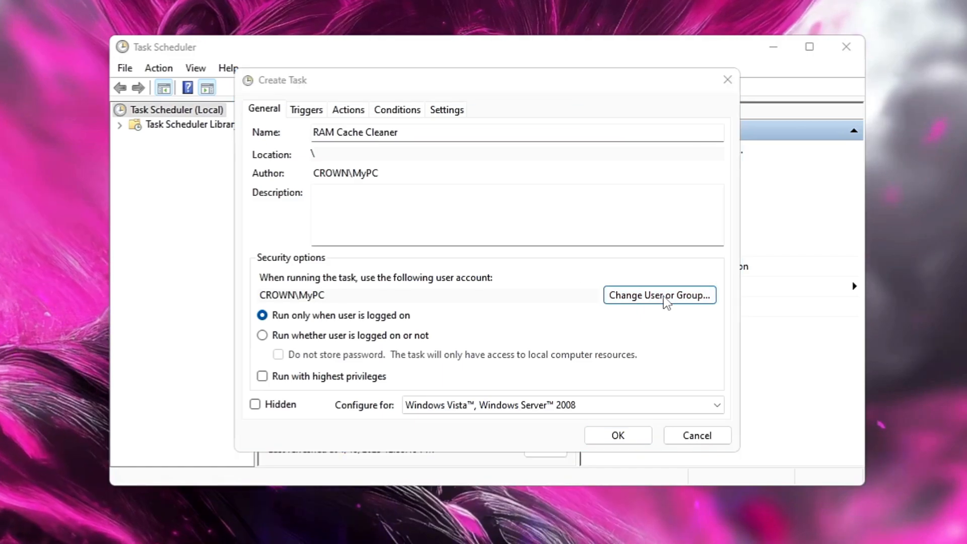
Find NT AUTHORITY\SYSTEM through the advanced account search and set it as the task's user.
{"action": "left_click", "coordinate": [658, 294]}
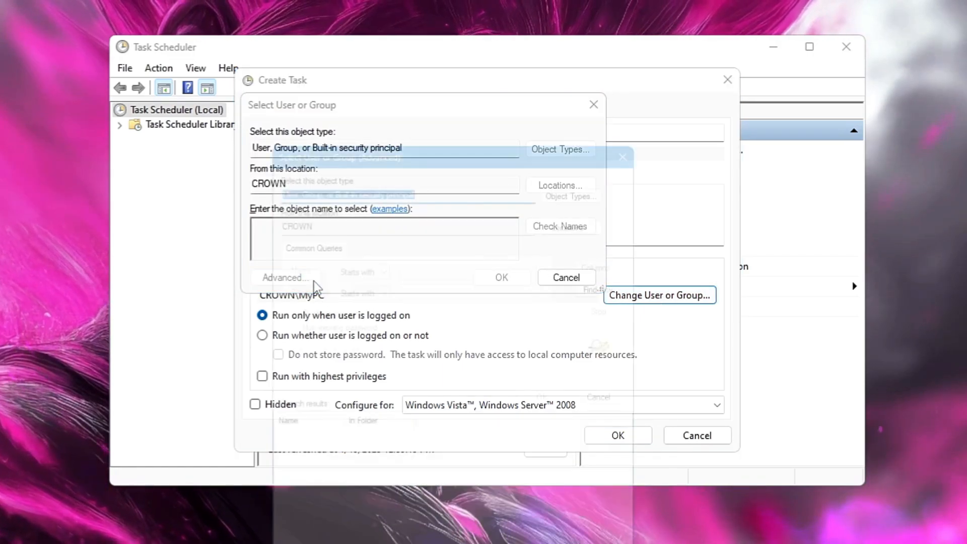
{"action": "left_click", "coordinate": [284, 277]}
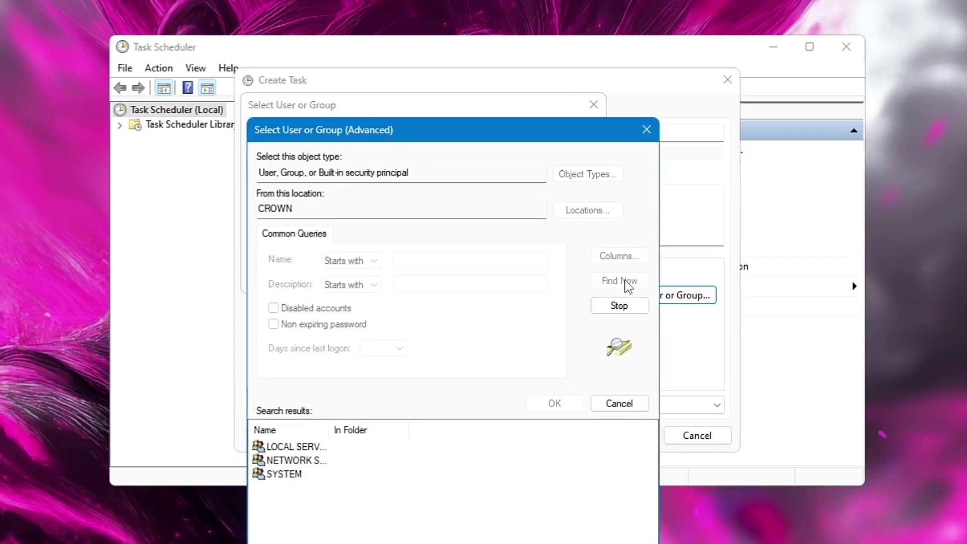
{"action": "left_click", "coordinate": [618, 280]}
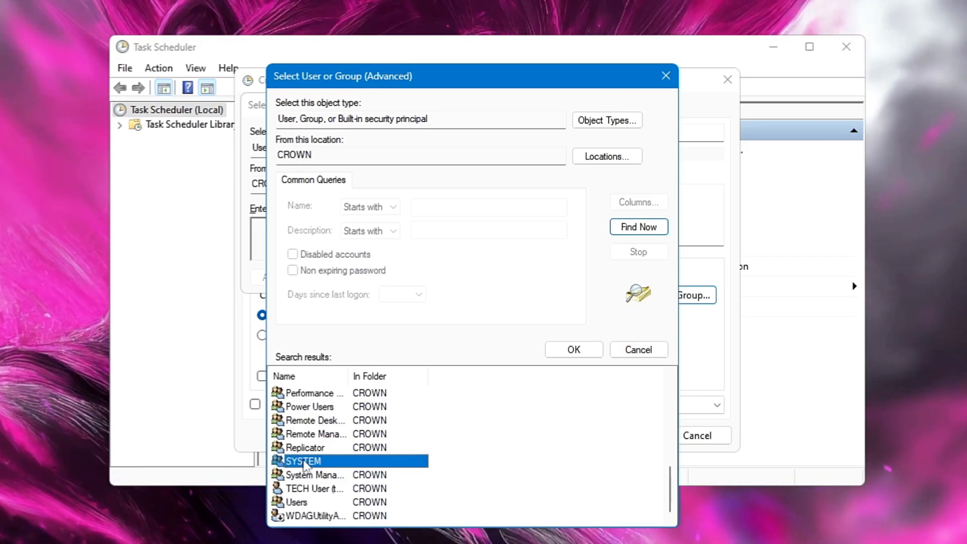
{"action": "mouse_move", "coordinate": [574, 349]}
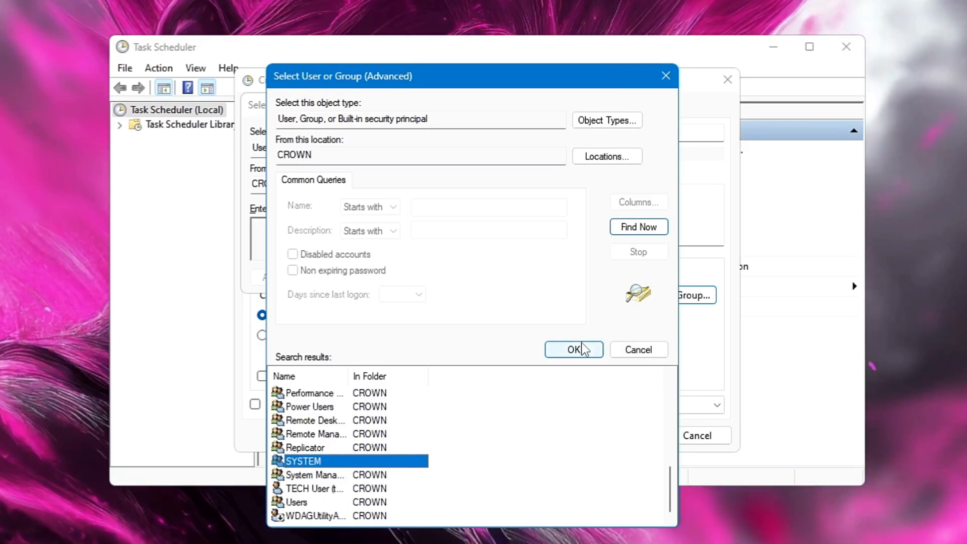
{"action": "left_click", "coordinate": [571, 349]}
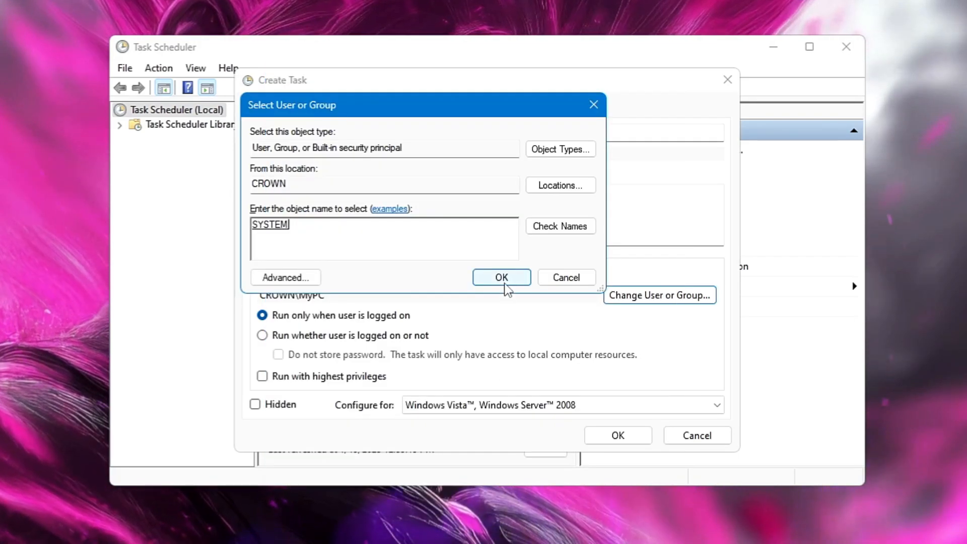
{"action": "left_click", "coordinate": [500, 277]}
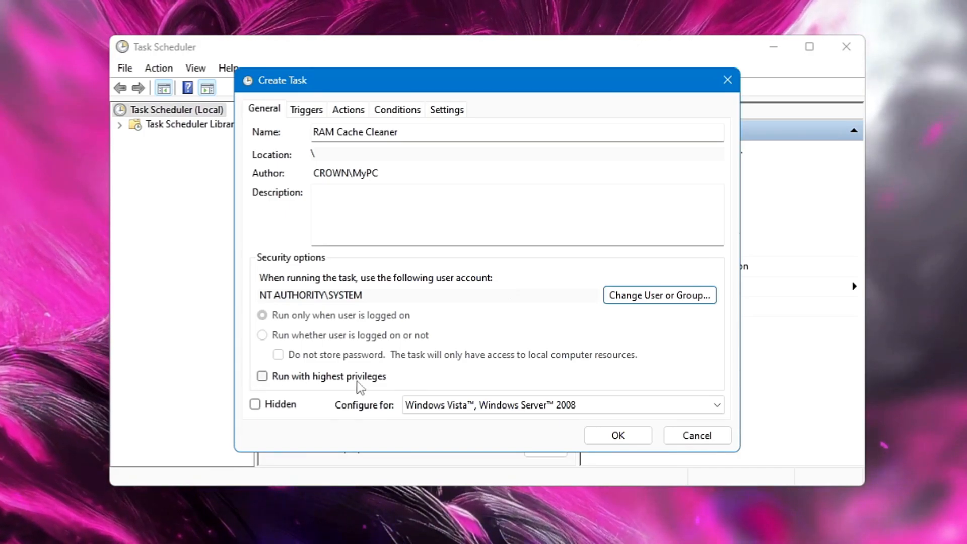
Enable 'Run with highest privileges' and set 'Configure for' to Windows 10.
{"action": "left_click", "coordinate": [262, 376]}
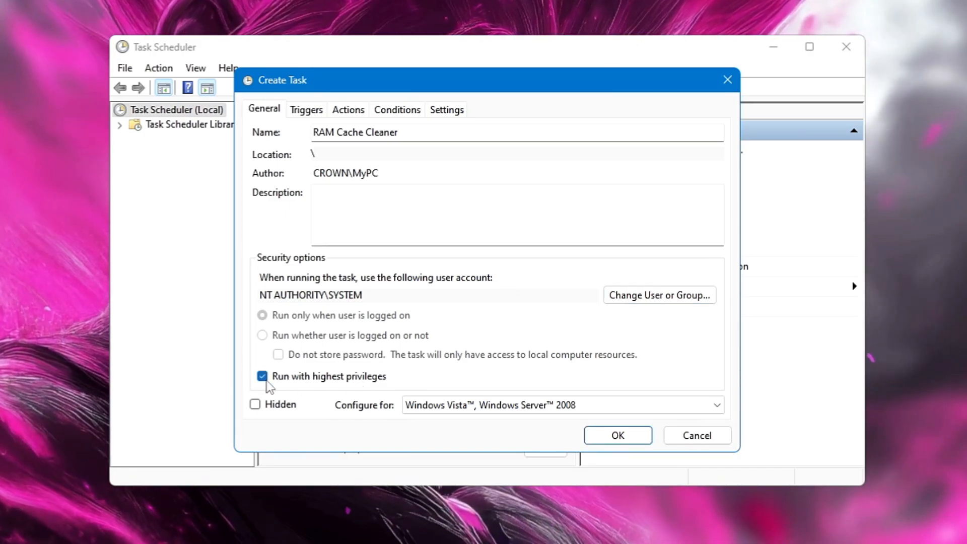
{"action": "mouse_move", "coordinate": [402, 407]}
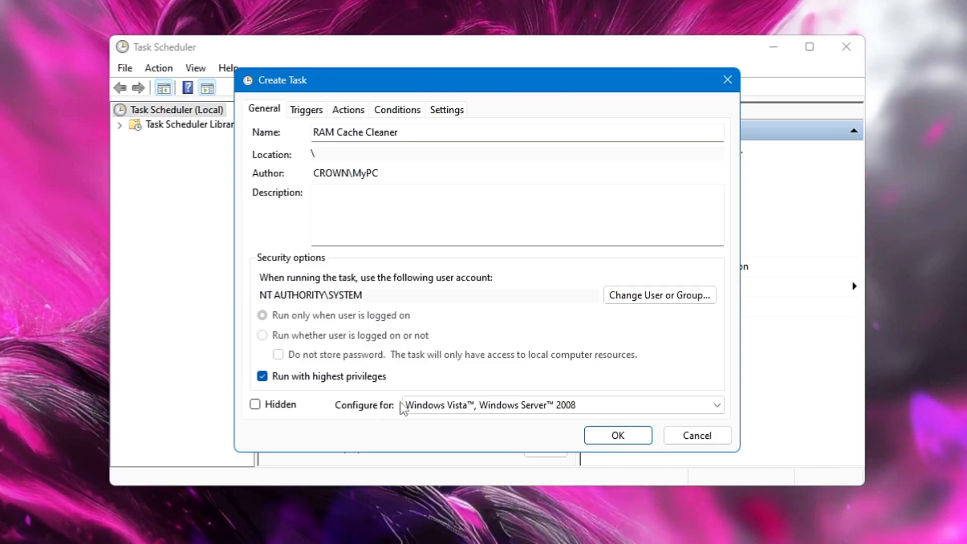
{"action": "left_click", "coordinate": [713, 405]}
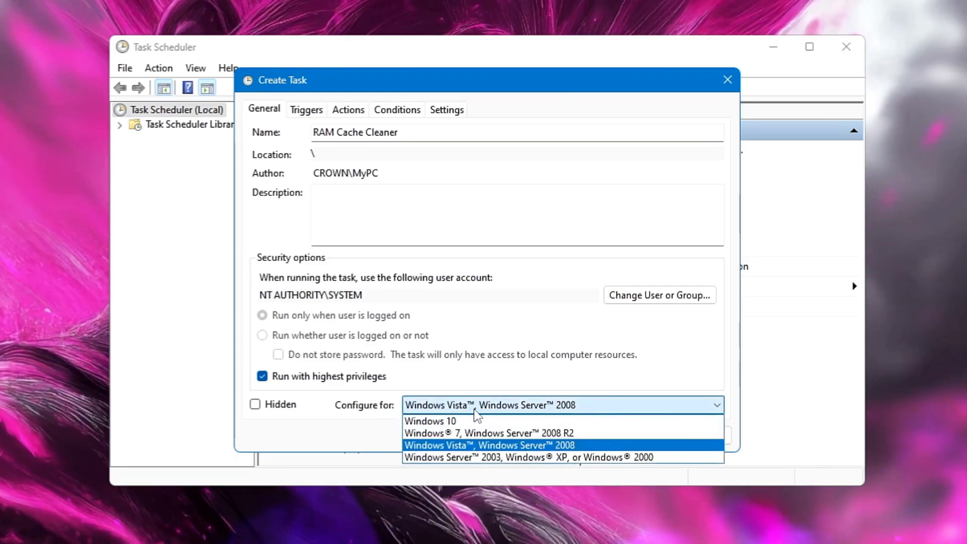
{"action": "mouse_move", "coordinate": [437, 420]}
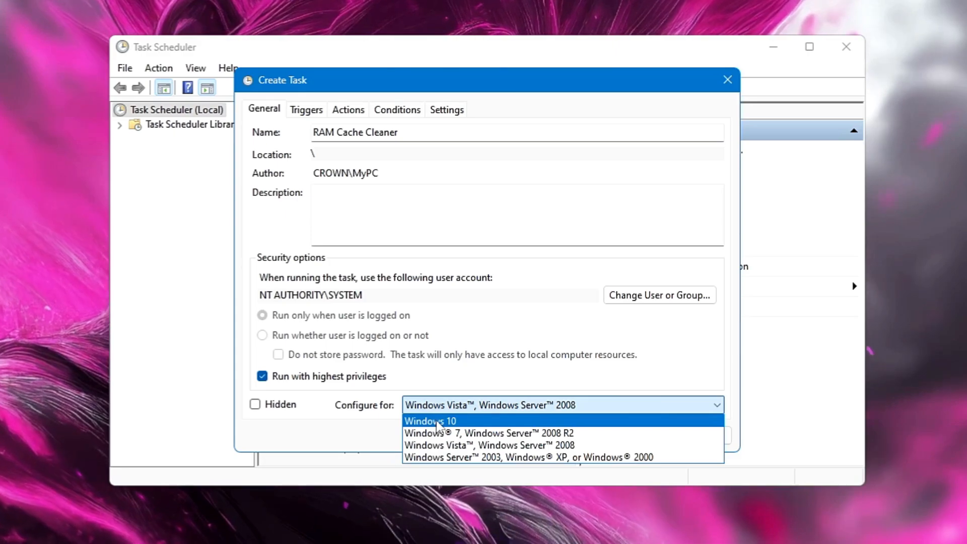
{"action": "mouse_move", "coordinate": [444, 432]}
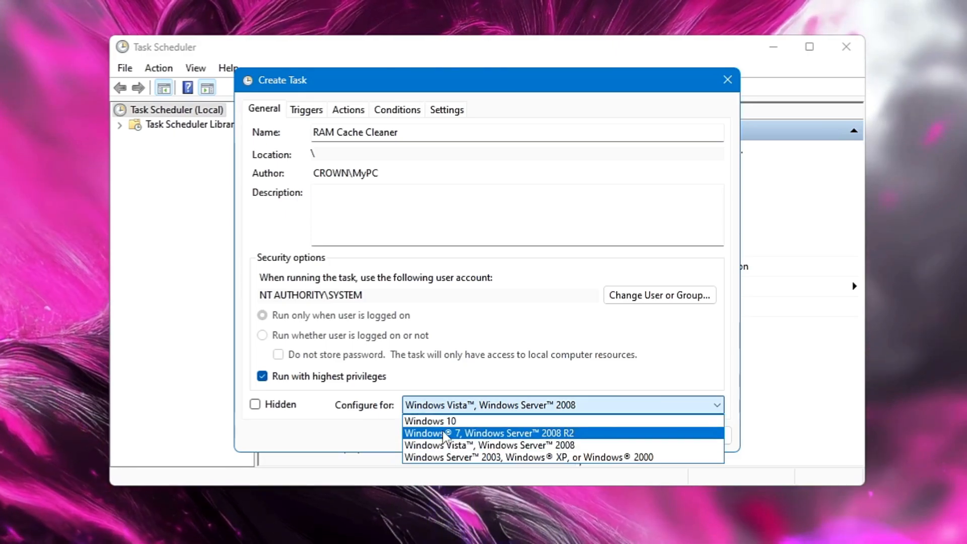
{"action": "mouse_move", "coordinate": [441, 420]}
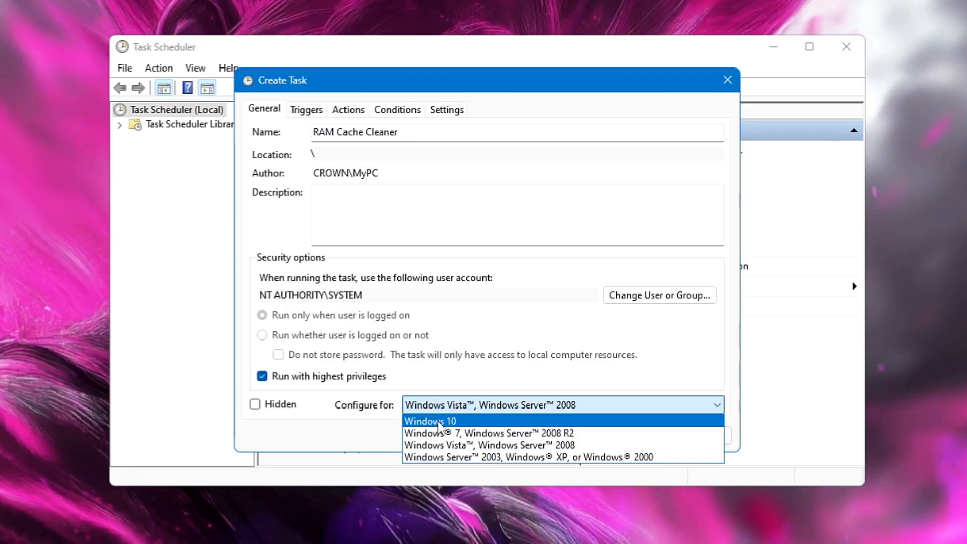
{"action": "left_click", "coordinate": [429, 420]}
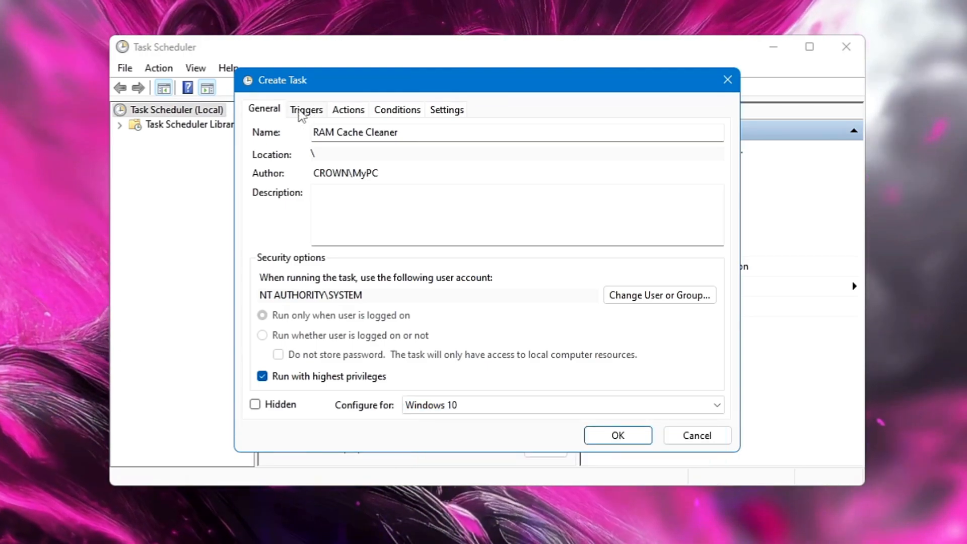
Add a one-time trigger that repeats every 15 minutes for an indefinite duration.
{"action": "left_click", "coordinate": [307, 109]}
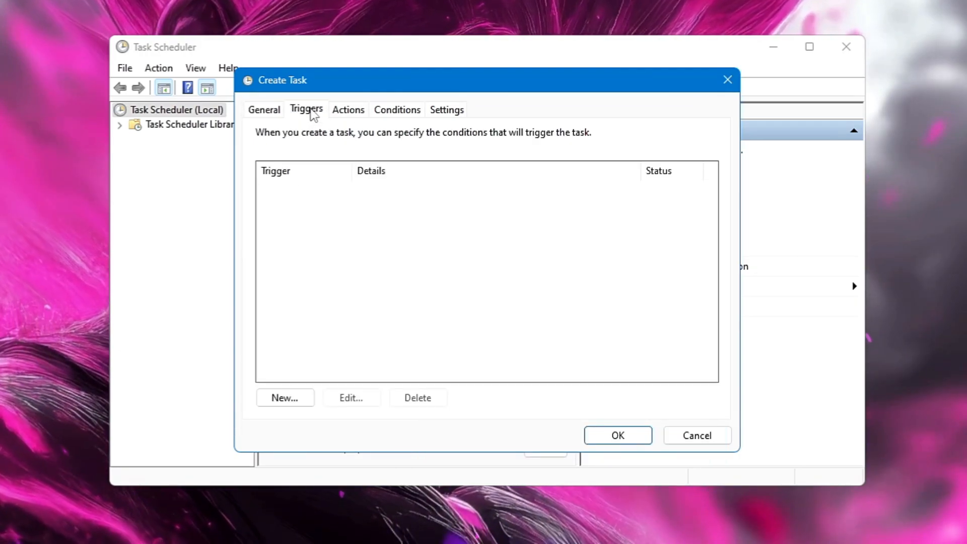
{"action": "left_click", "coordinate": [284, 398]}
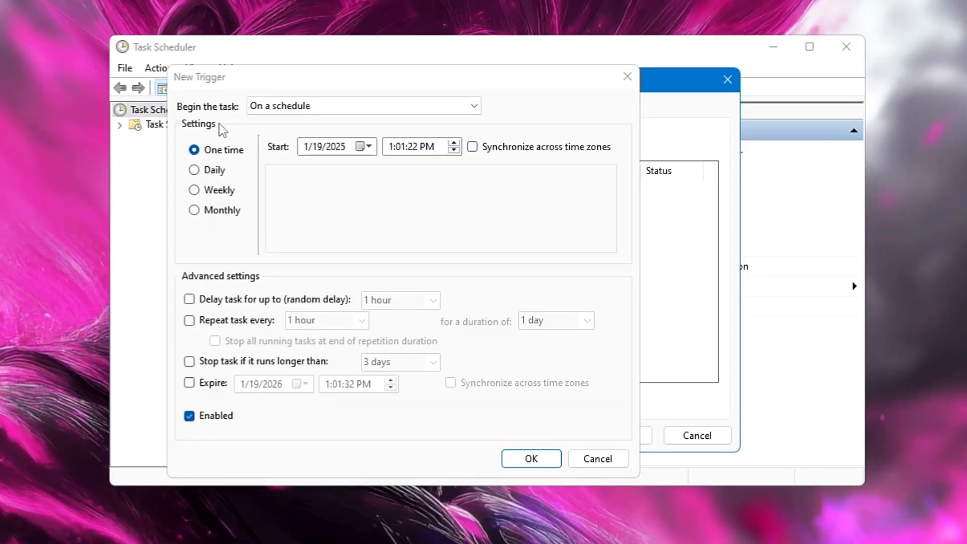
{"action": "mouse_move", "coordinate": [253, 250]}
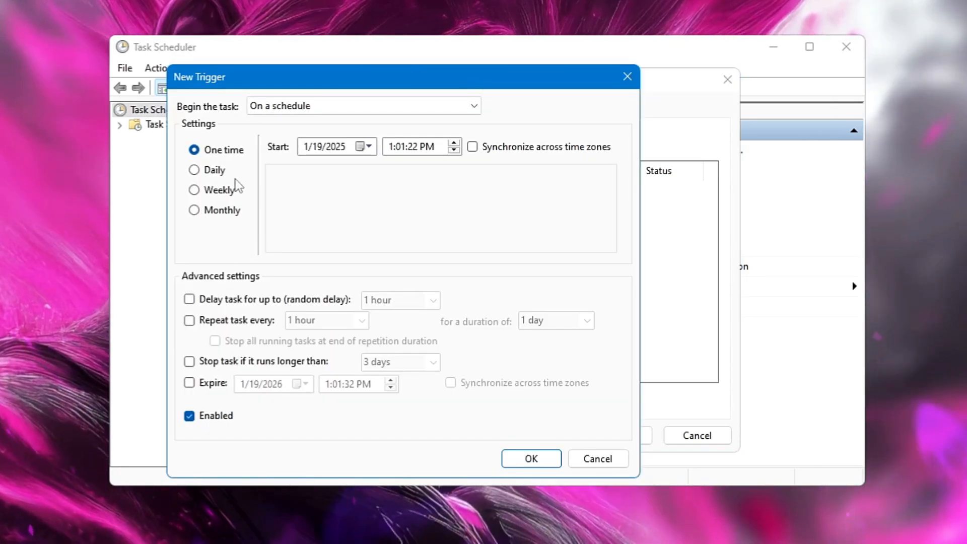
{"action": "mouse_move", "coordinate": [194, 323]}
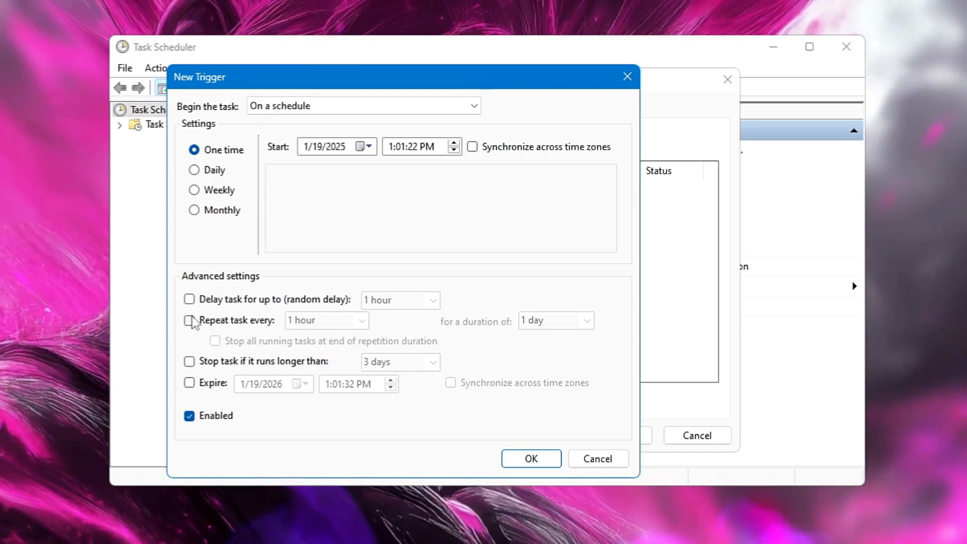
{"action": "mouse_move", "coordinate": [185, 332]}
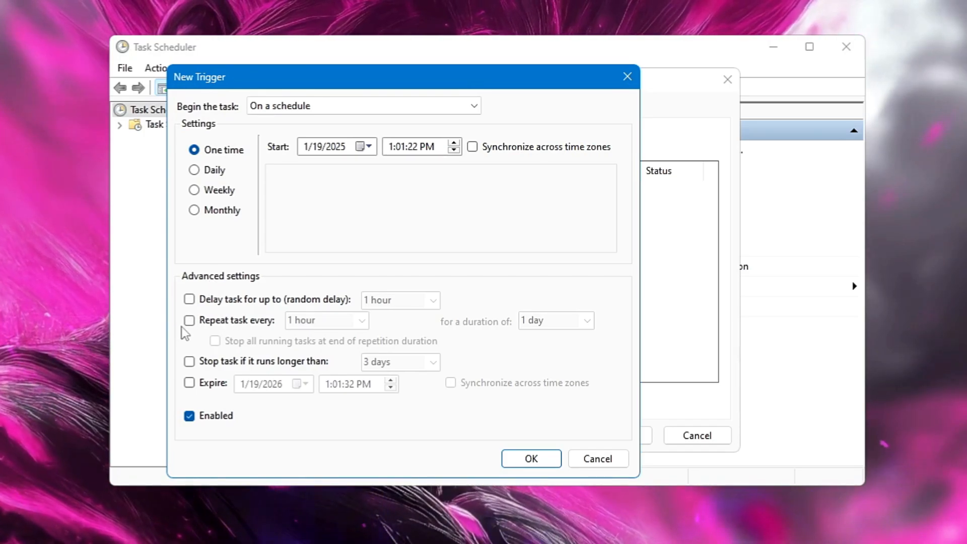
{"action": "left_click", "coordinate": [189, 320]}
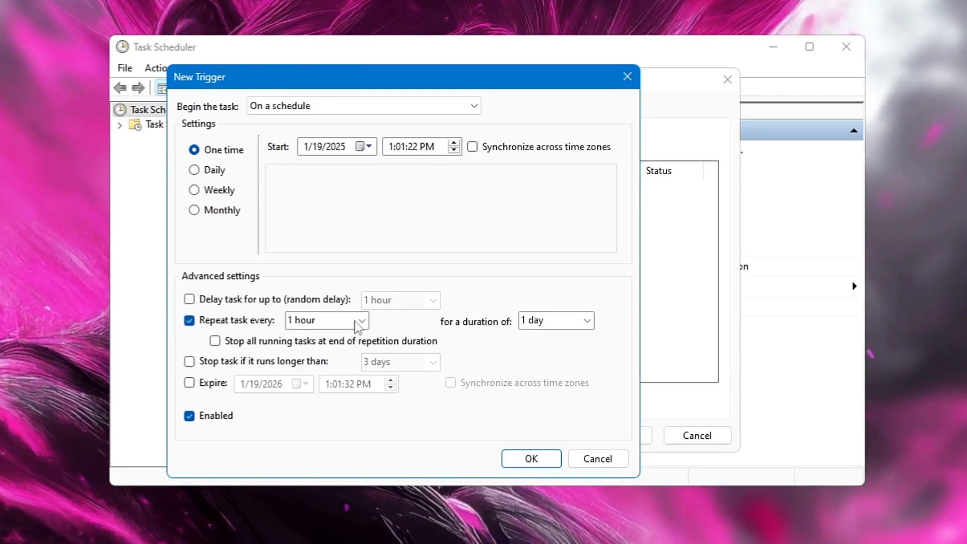
{"action": "left_click", "coordinate": [361, 321]}
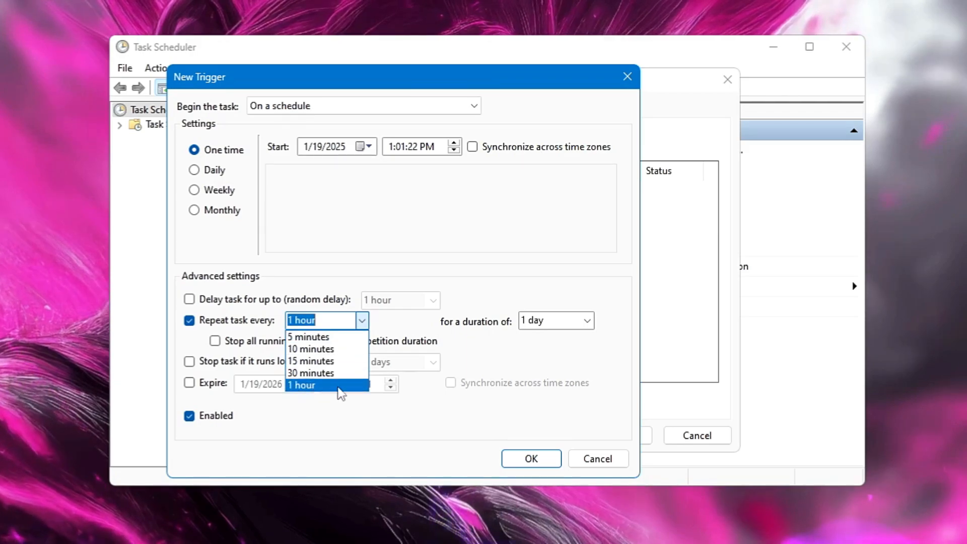
{"action": "mouse_move", "coordinate": [308, 336]}
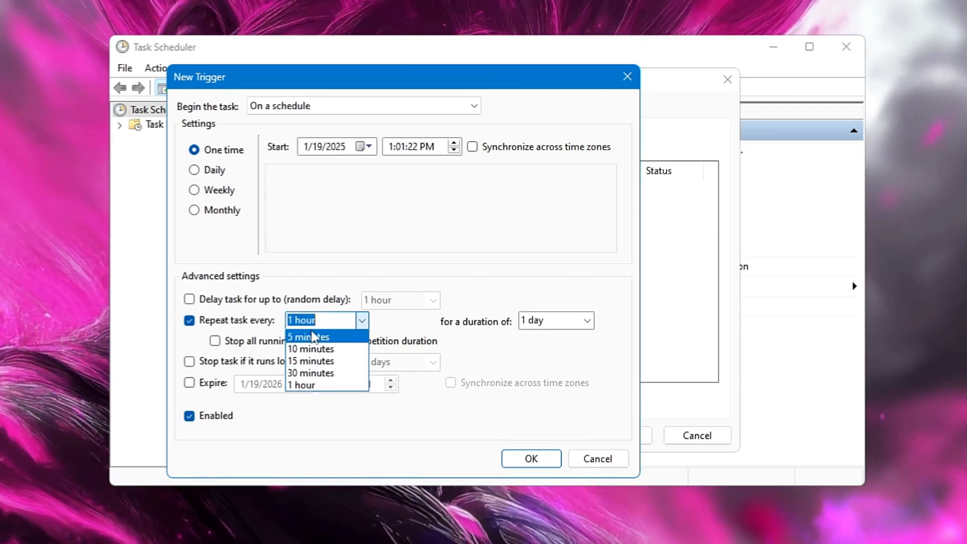
{"action": "mouse_move", "coordinate": [302, 384]}
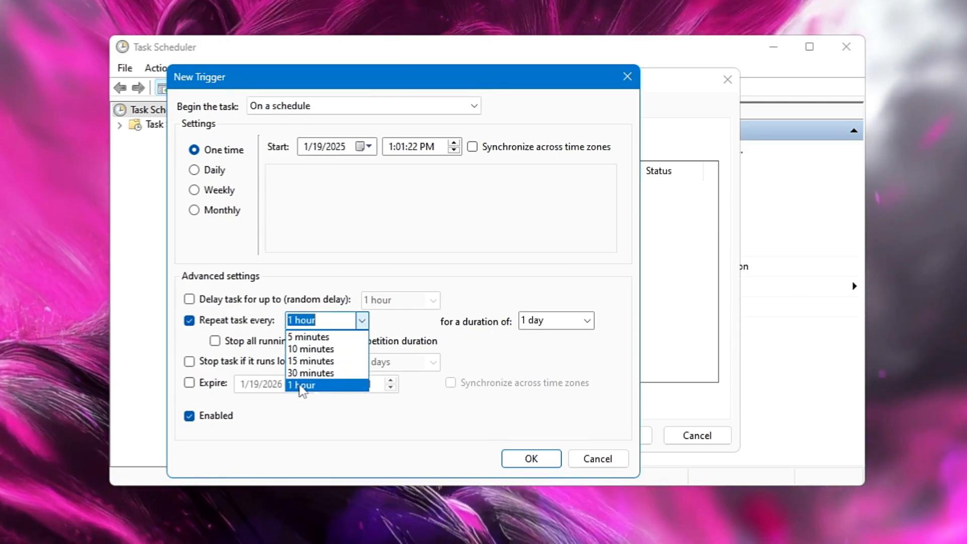
{"action": "mouse_move", "coordinate": [311, 362]}
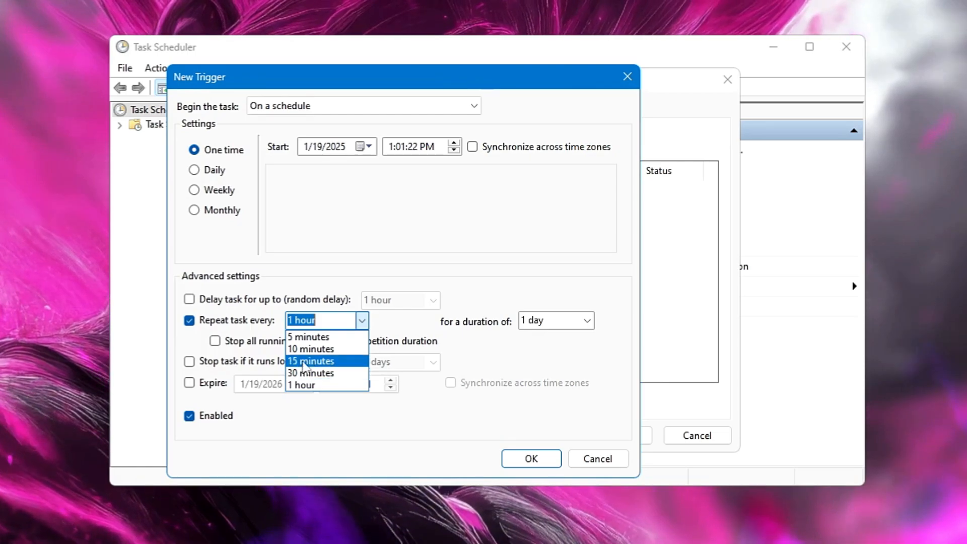
{"action": "mouse_move", "coordinate": [308, 337]}
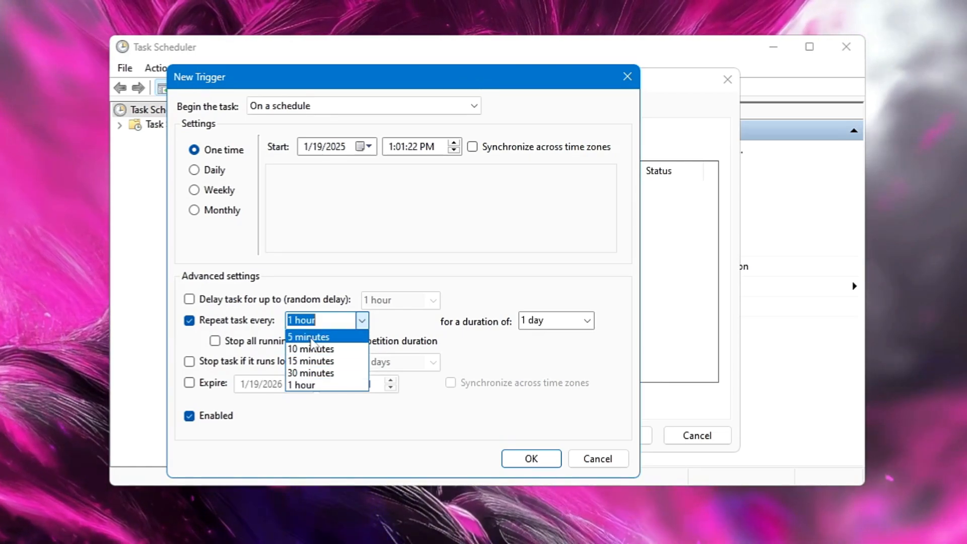
{"action": "mouse_move", "coordinate": [311, 360]}
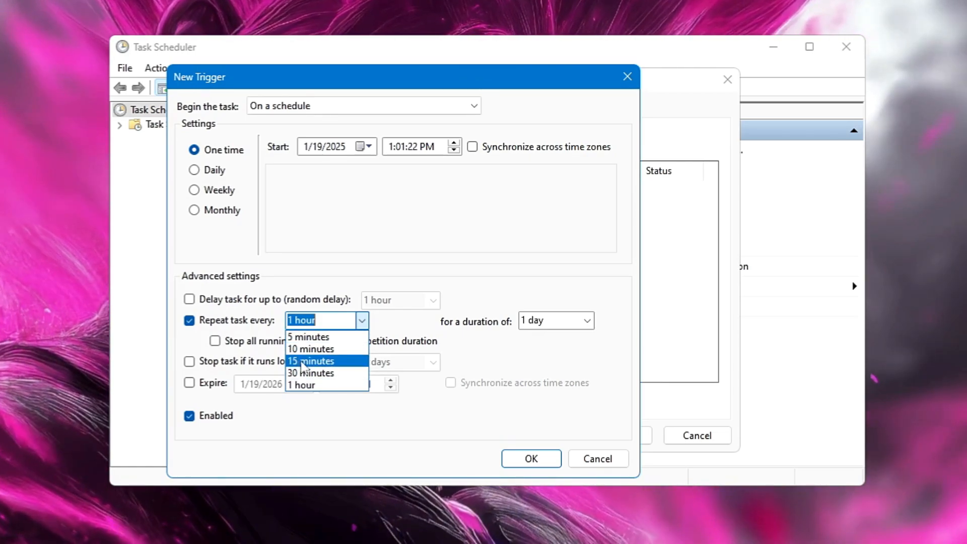
{"action": "left_click", "coordinate": [311, 361]}
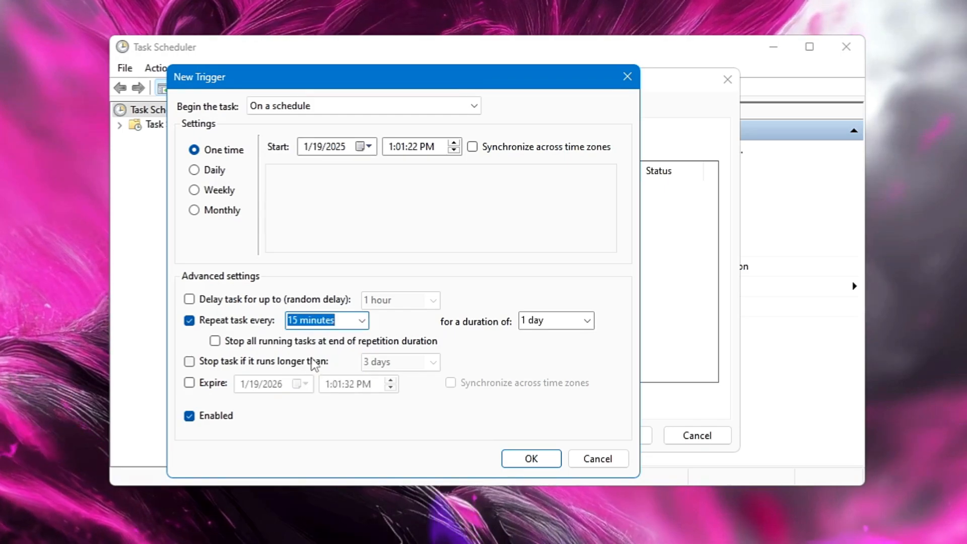
{"action": "mouse_move", "coordinate": [466, 333]}
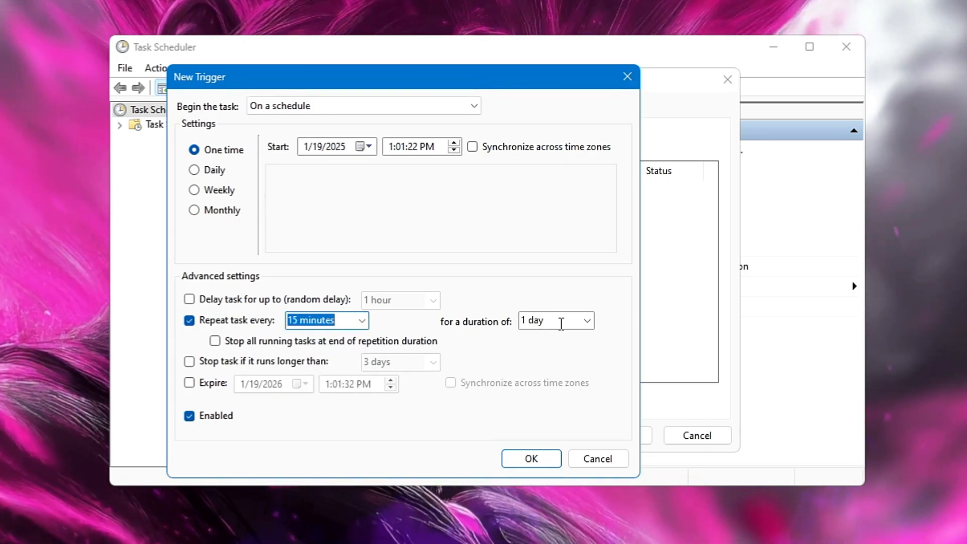
{"action": "left_click", "coordinate": [585, 320]}
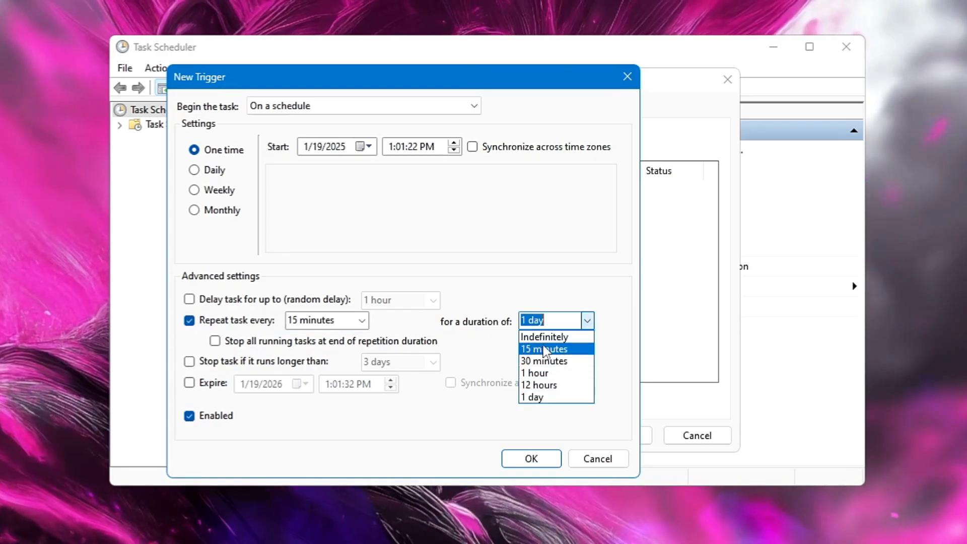
{"action": "left_click", "coordinate": [543, 336]}
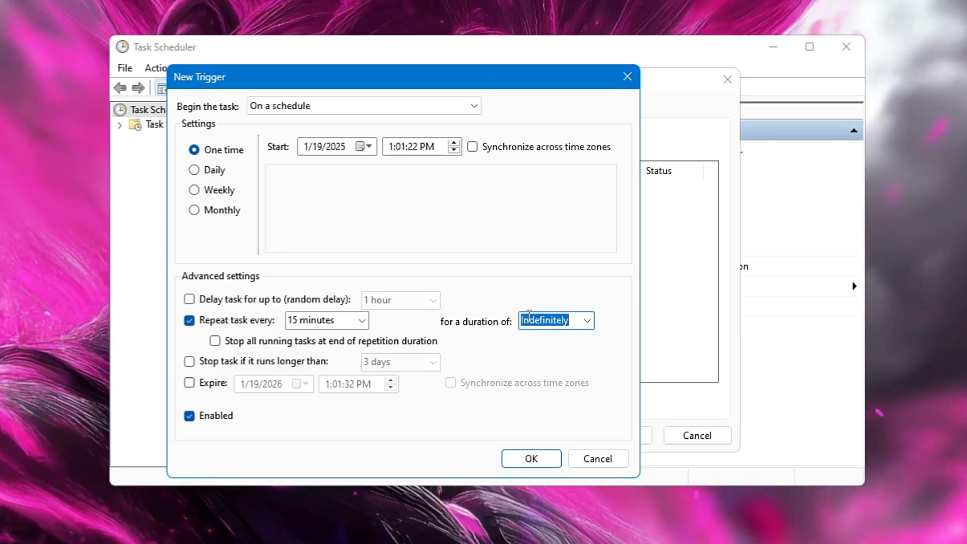
{"action": "mouse_move", "coordinate": [225, 393]}
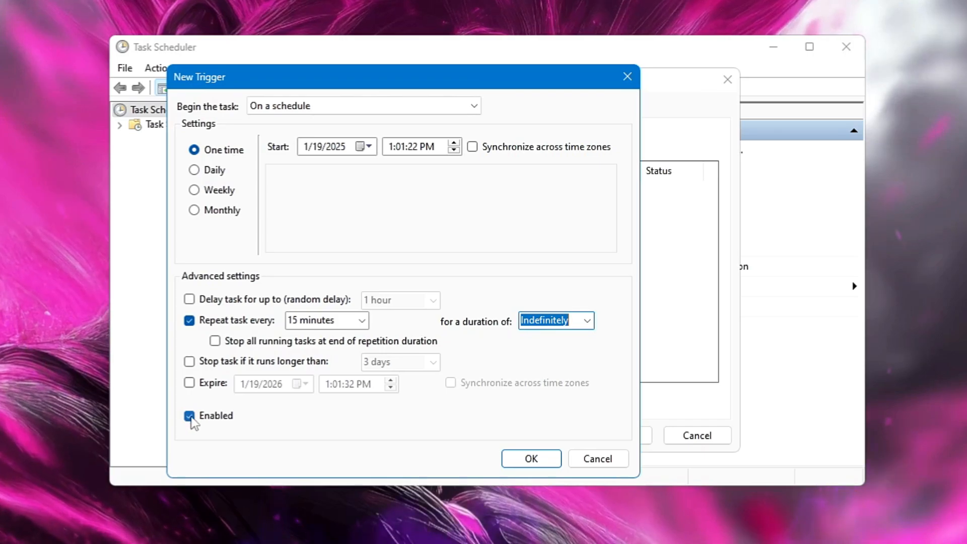
{"action": "mouse_move", "coordinate": [488, 465]}
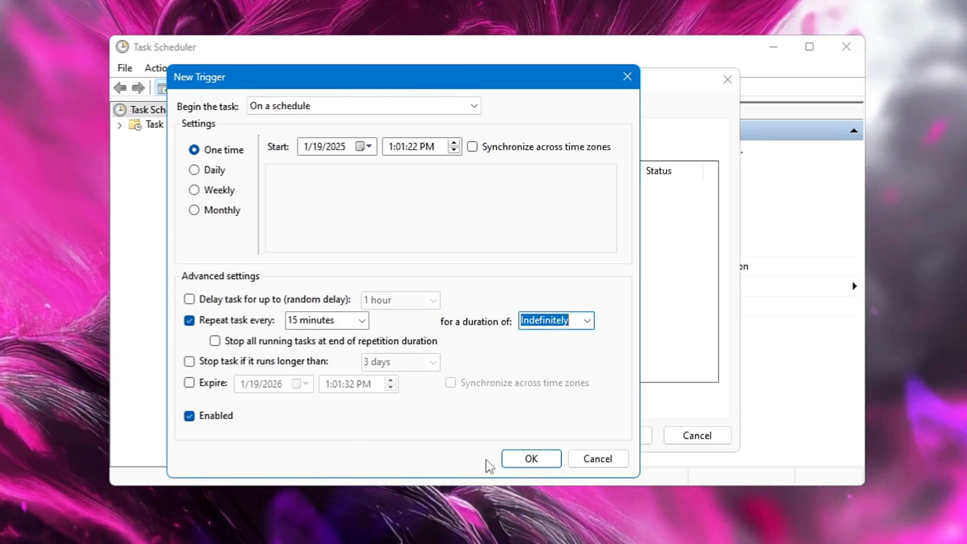
Keep the 15-minute repeating trigger, set the action to run EmptyStandbyList.exe, and save the task.
{"action": "left_click", "coordinate": [530, 458]}
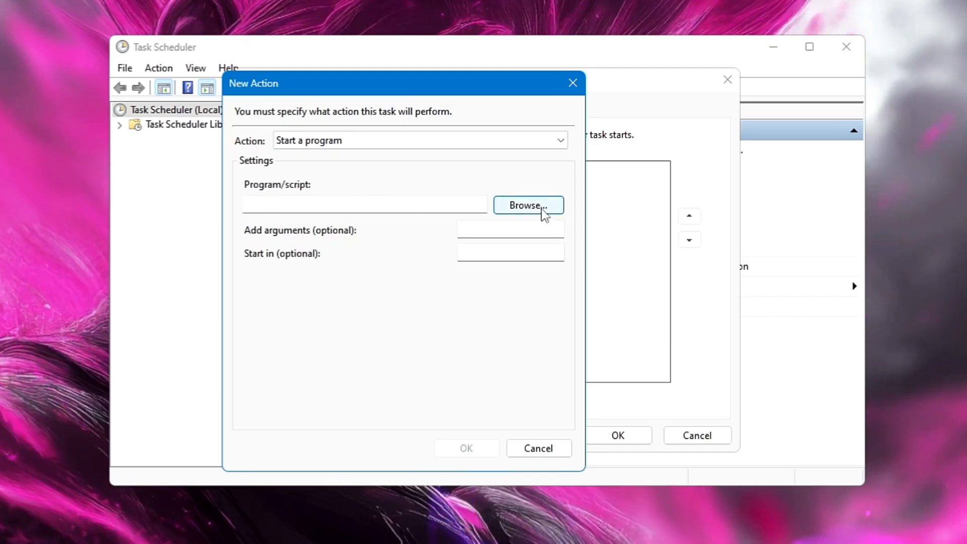
{"action": "left_click", "coordinate": [527, 205]}
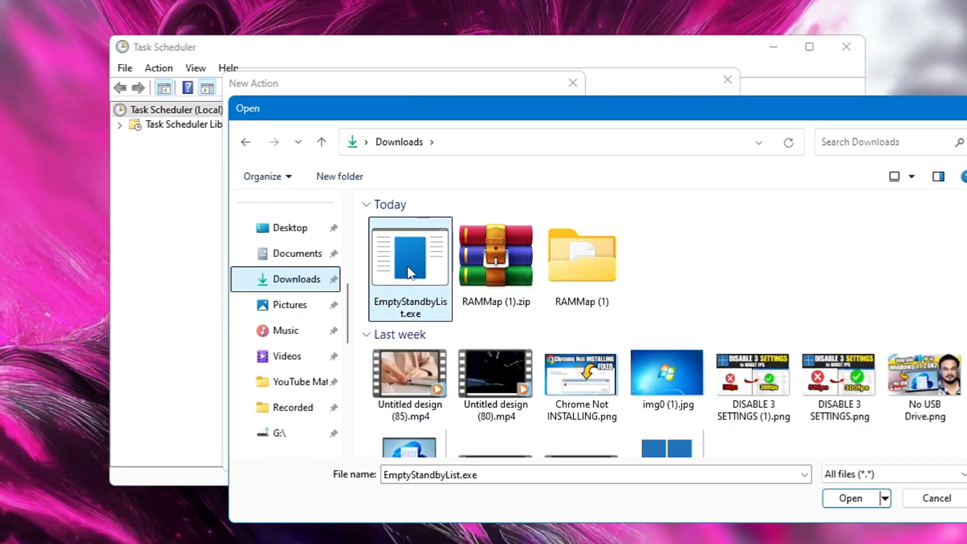
{"action": "left_click", "coordinate": [844, 494]}
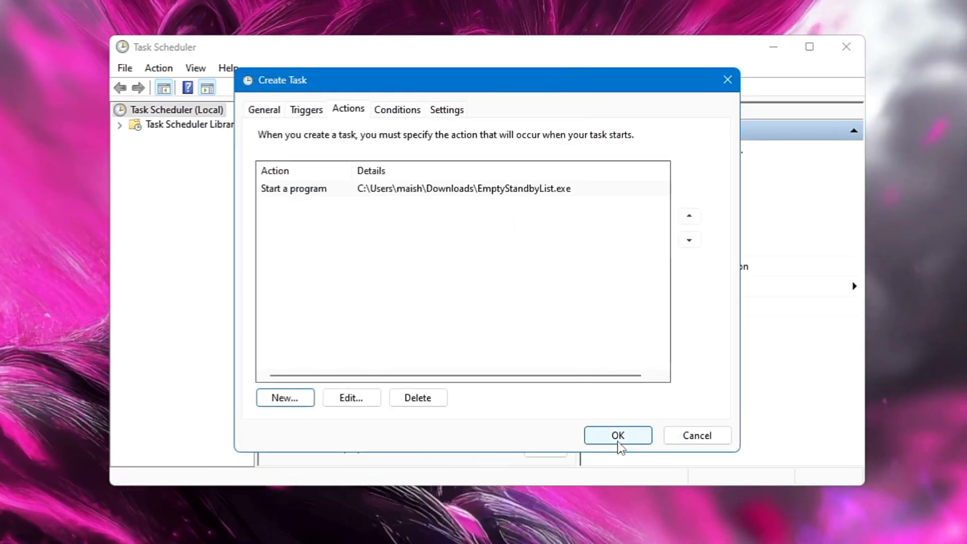
{"action": "left_click", "coordinate": [617, 435]}
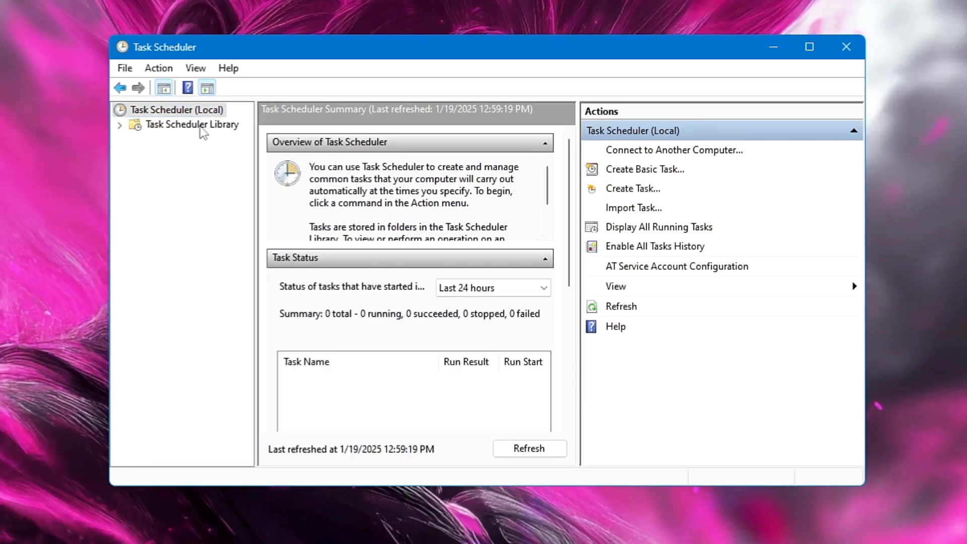
Open Task Scheduler Library and find RAM Cache Cleaner listed as Ready.
{"action": "left_click", "coordinate": [192, 124]}
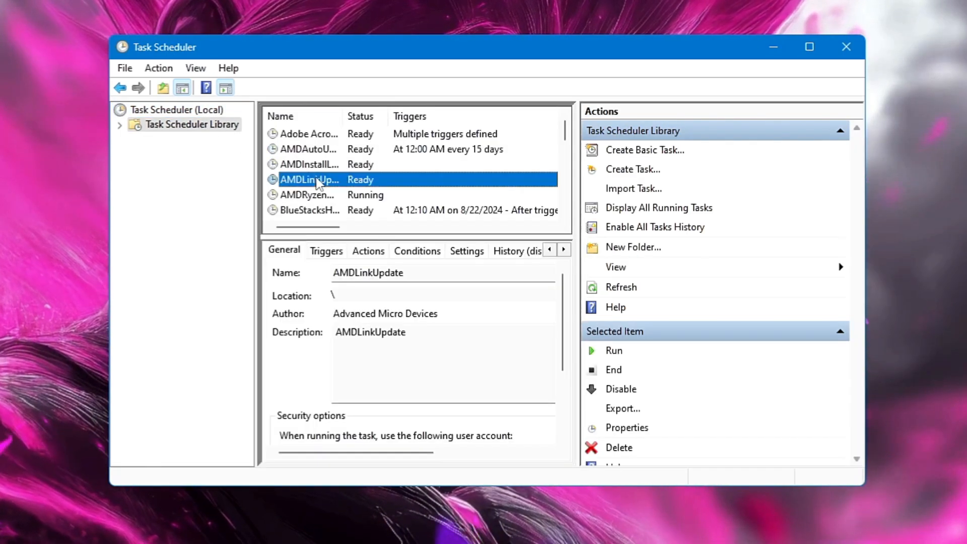
{"action": "scroll", "scroll_direction": "down", "scroll_amount": 3}
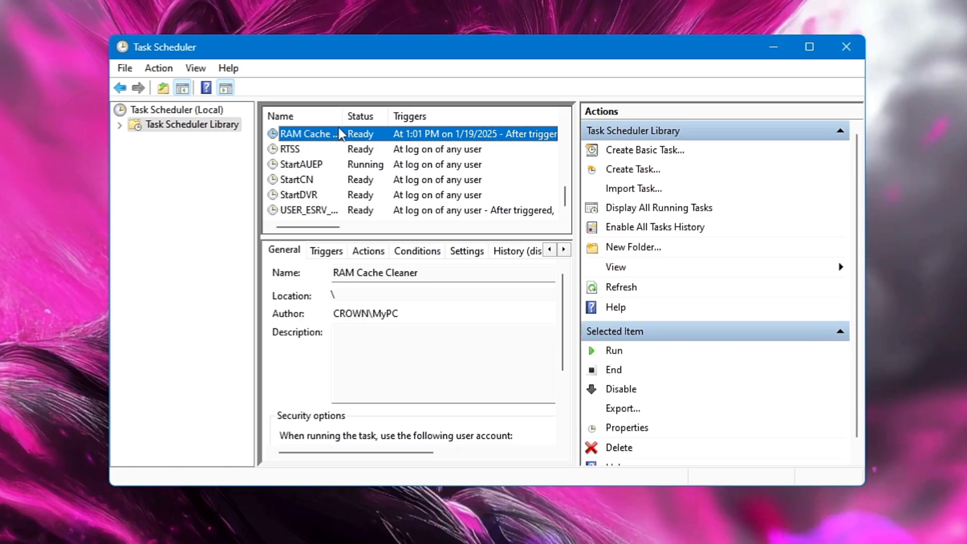
{"action": "mouse_move", "coordinate": [320, 137]}
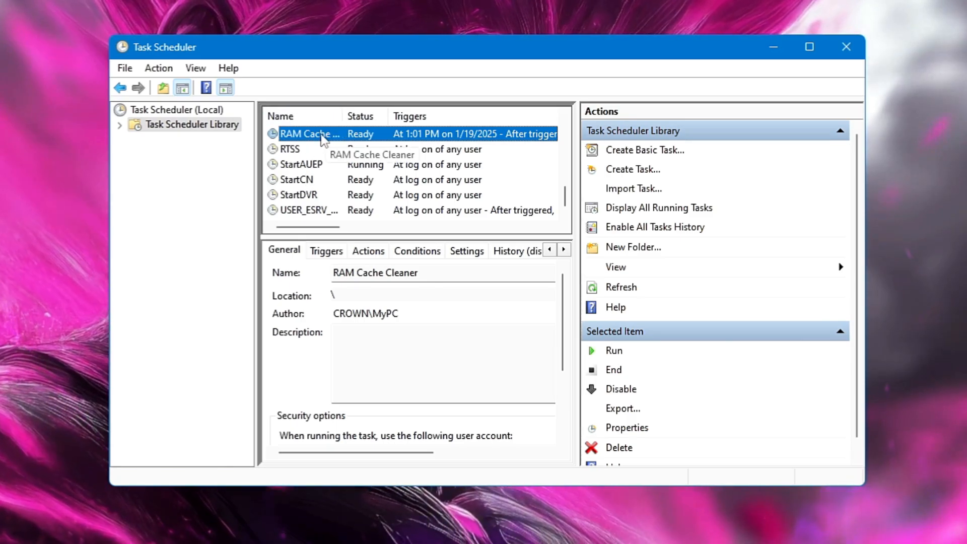
{"action": "mouse_move", "coordinate": [330, 142]}
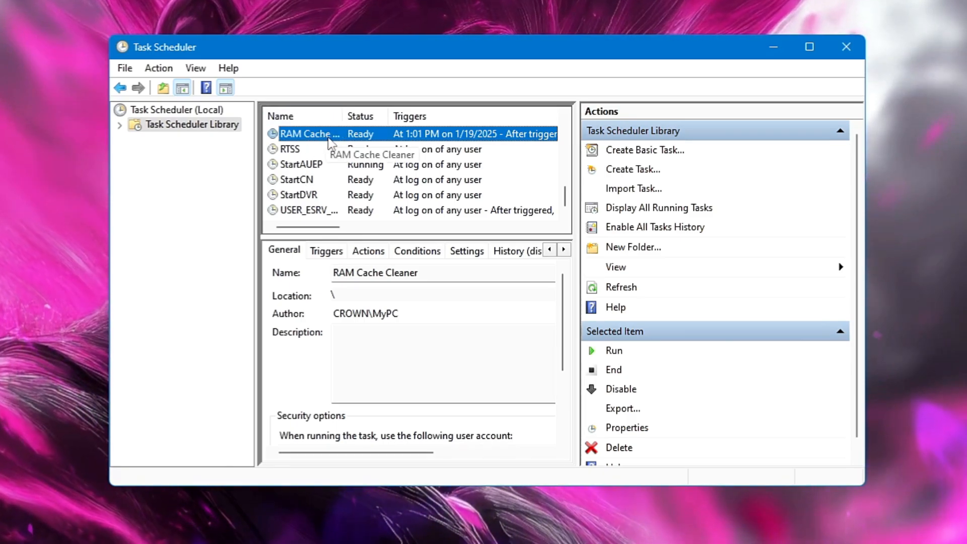
{"action": "mouse_move", "coordinate": [438, 144]}
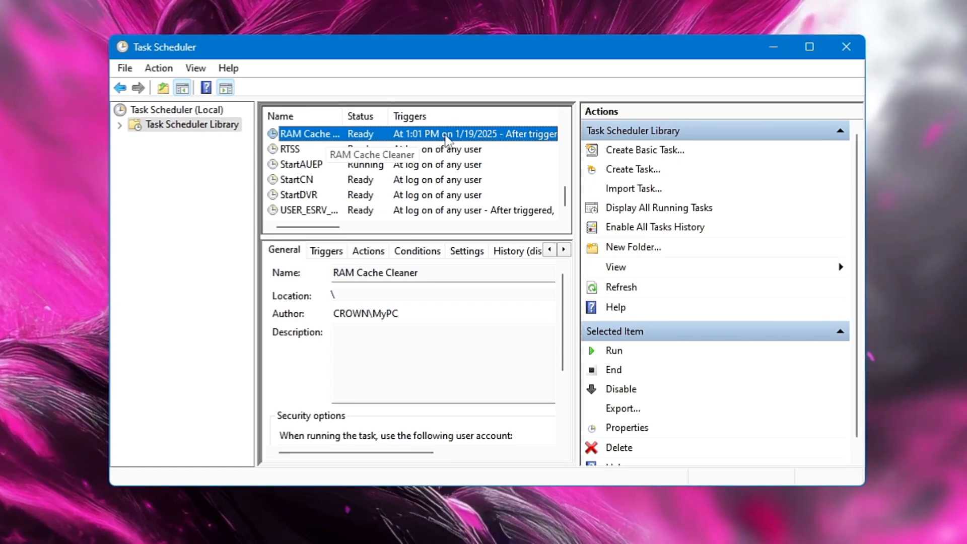
{"action": "mouse_move", "coordinate": [414, 137]}
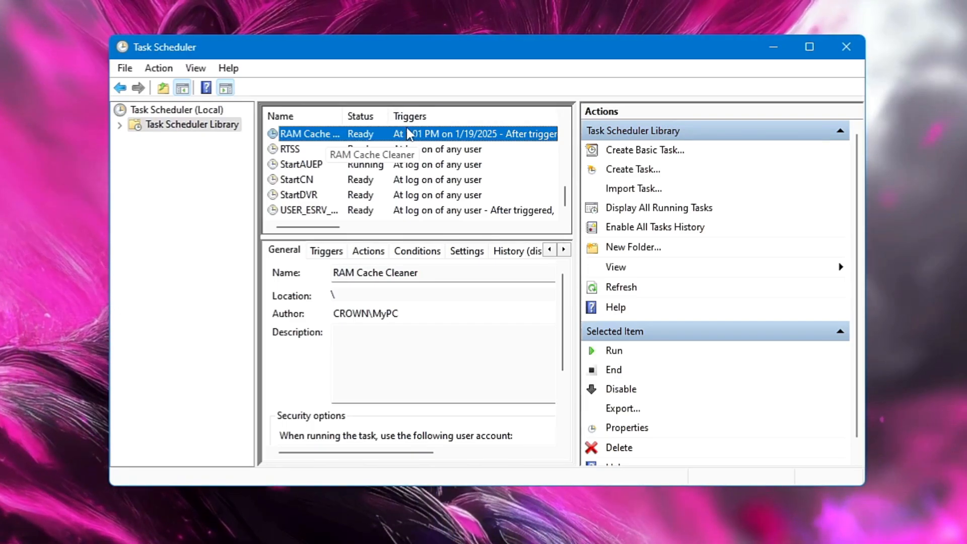
{"action": "right_click", "coordinate": [310, 134]}
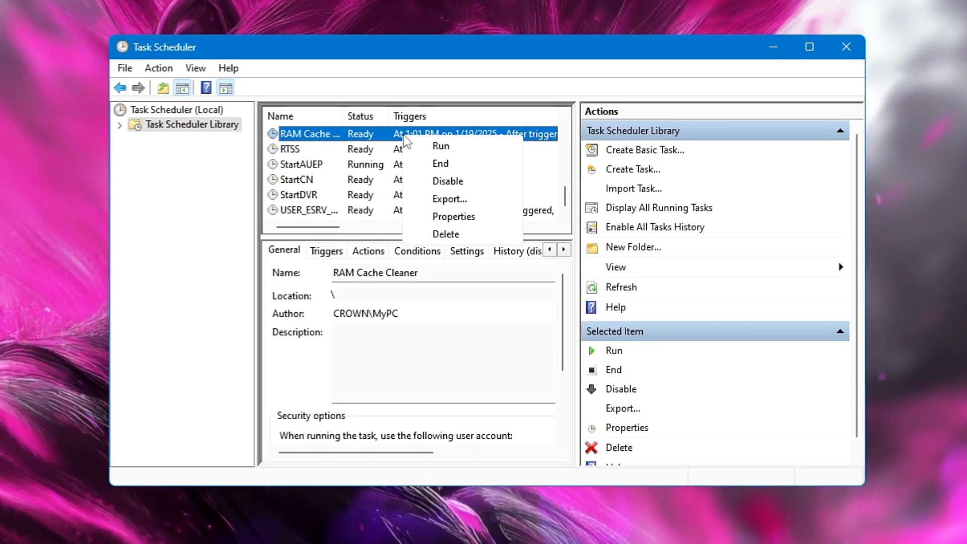
{"action": "mouse_move", "coordinate": [448, 167]}
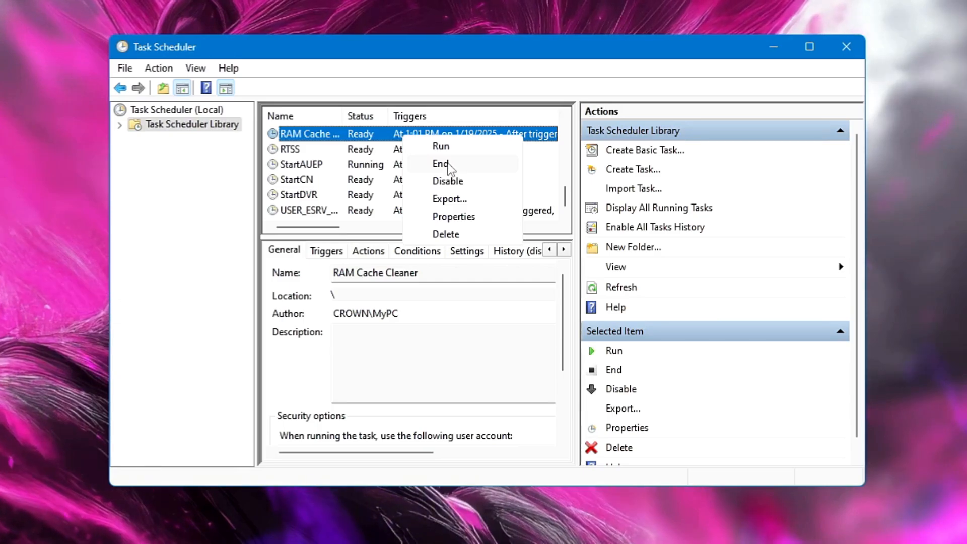
{"action": "mouse_move", "coordinate": [453, 234]}
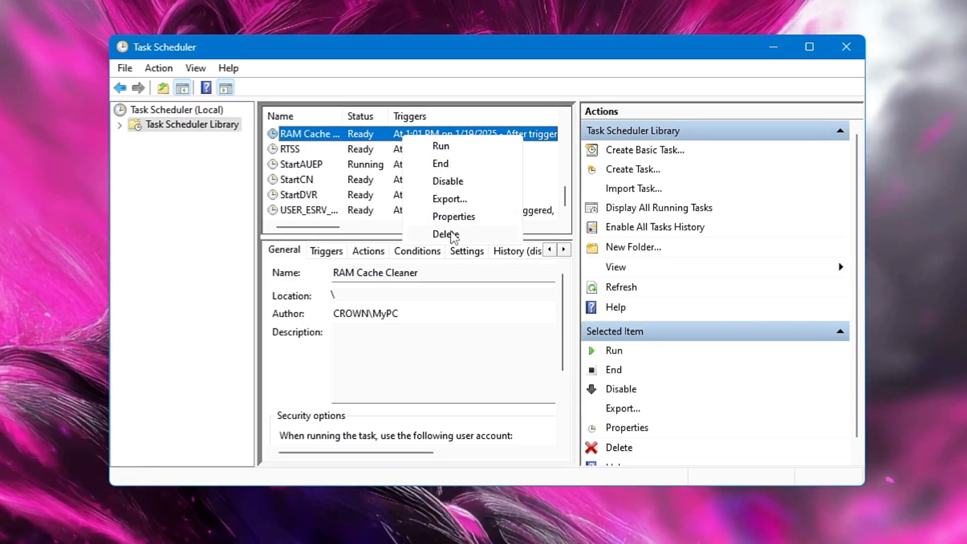
{"action": "mouse_move", "coordinate": [451, 181]}
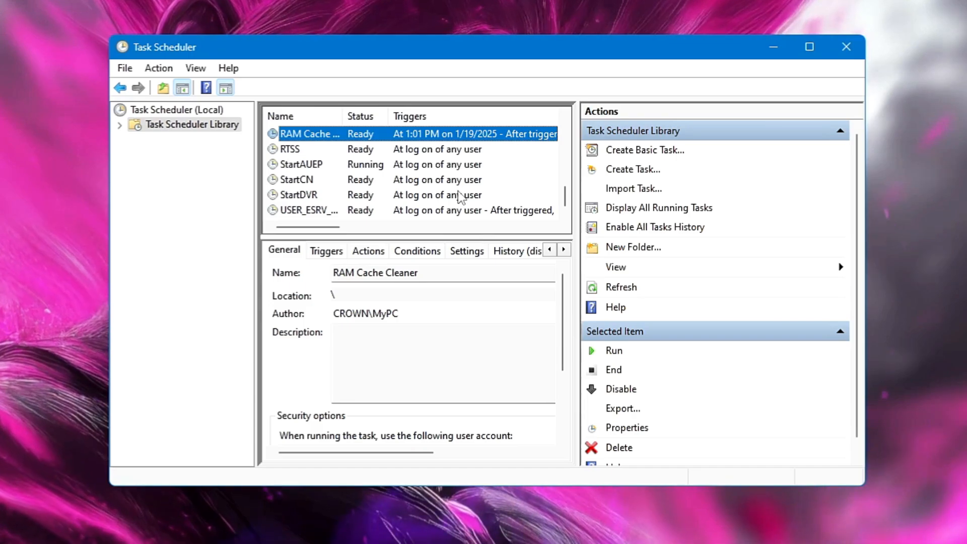
{"action": "mouse_move", "coordinate": [414, 156]}
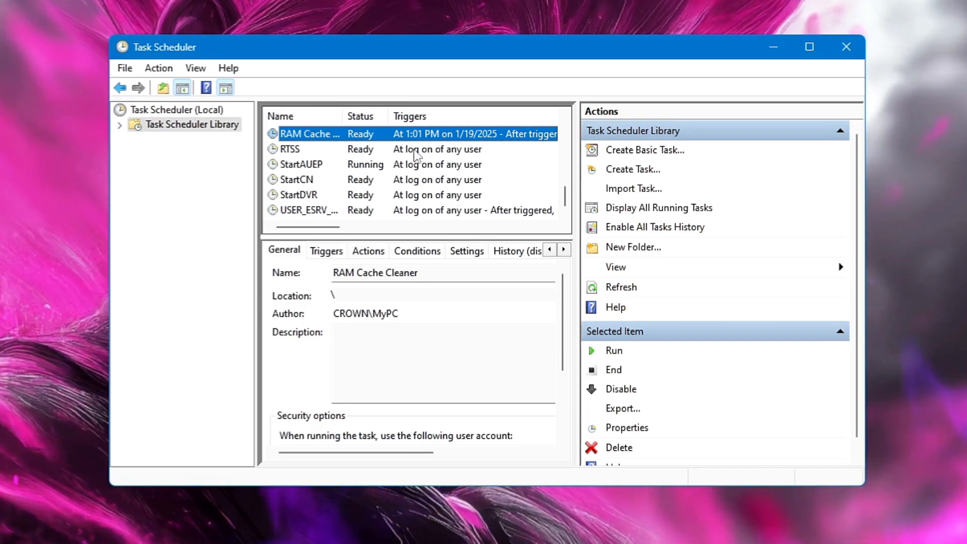
{"action": "mouse_move", "coordinate": [846, 47]}
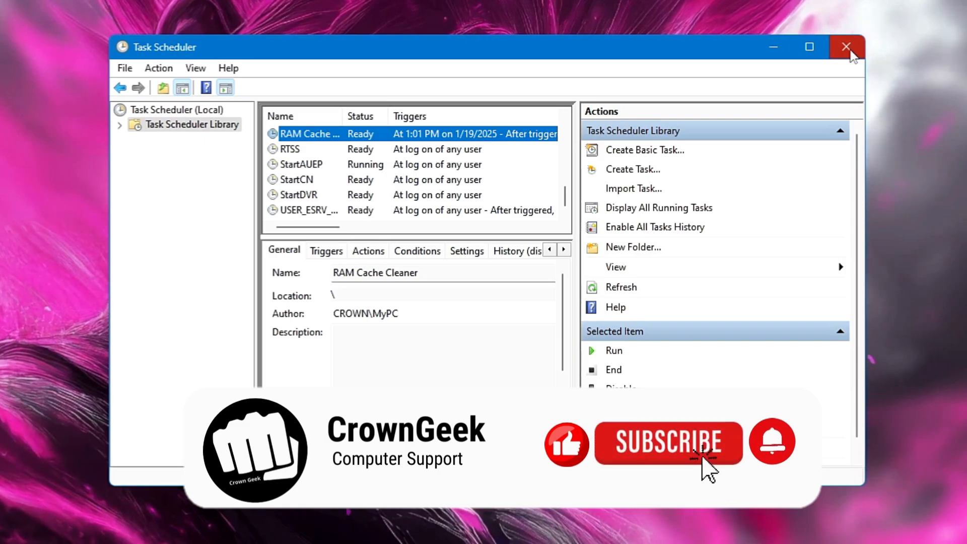
{"action": "mouse_move", "coordinate": [733, 492]}
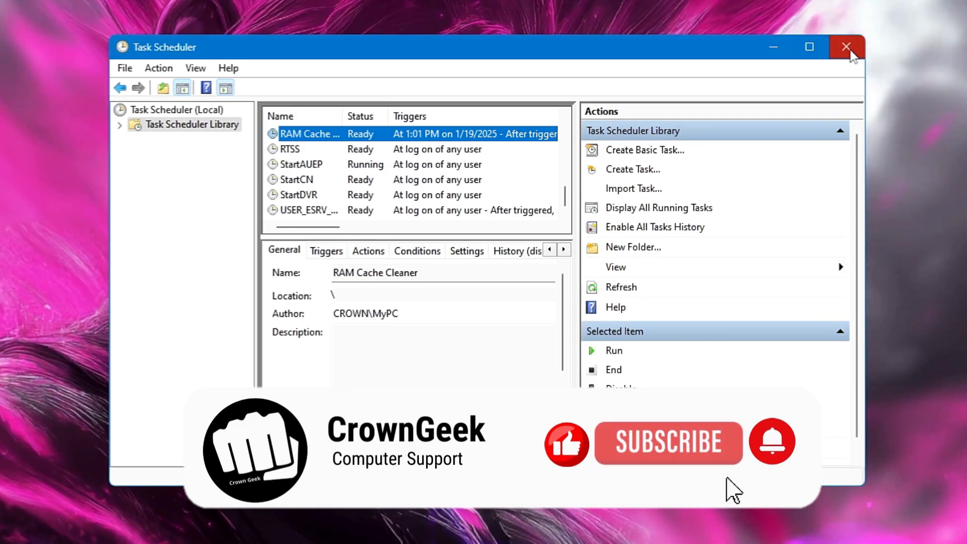